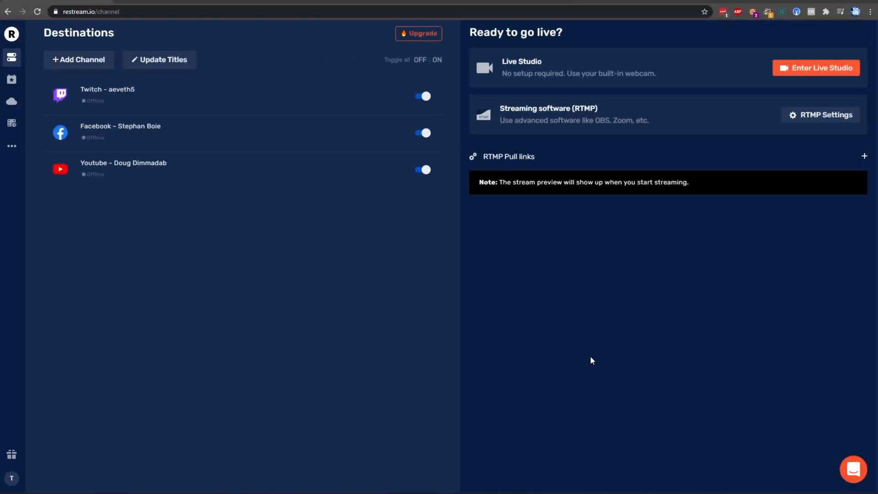
mouse_move(701, 293)
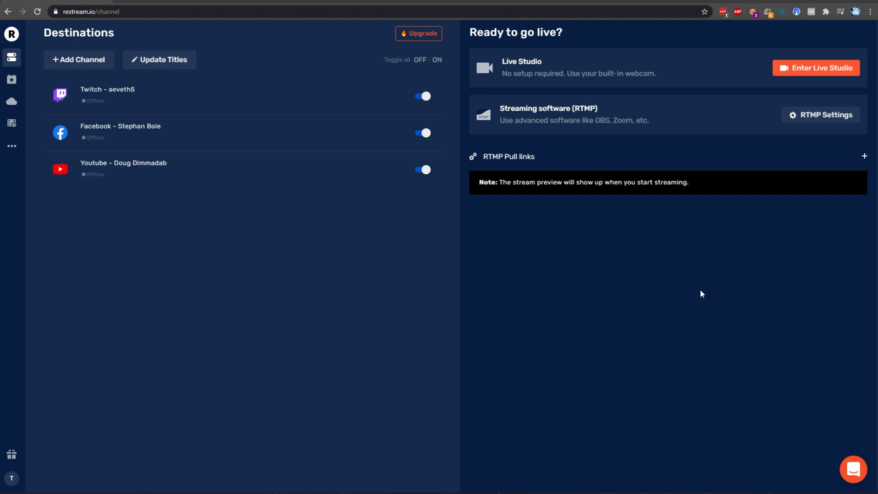
mouse_move(582, 351)
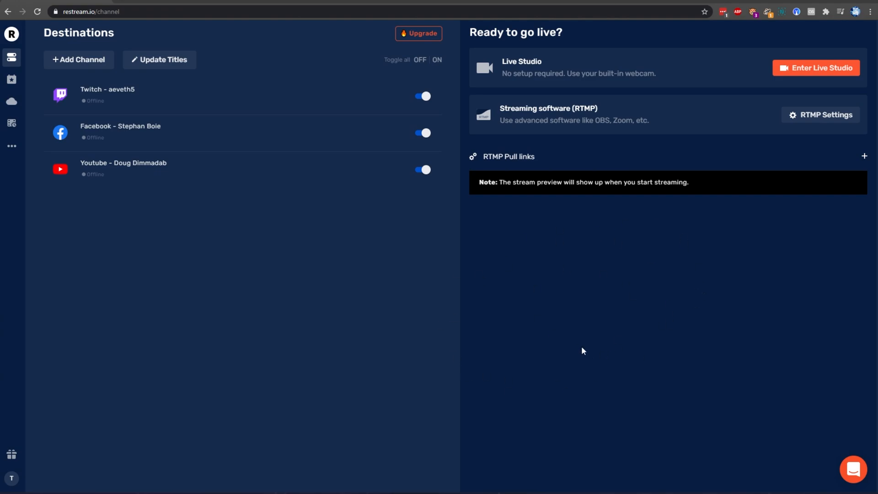
mouse_move(800, 329)
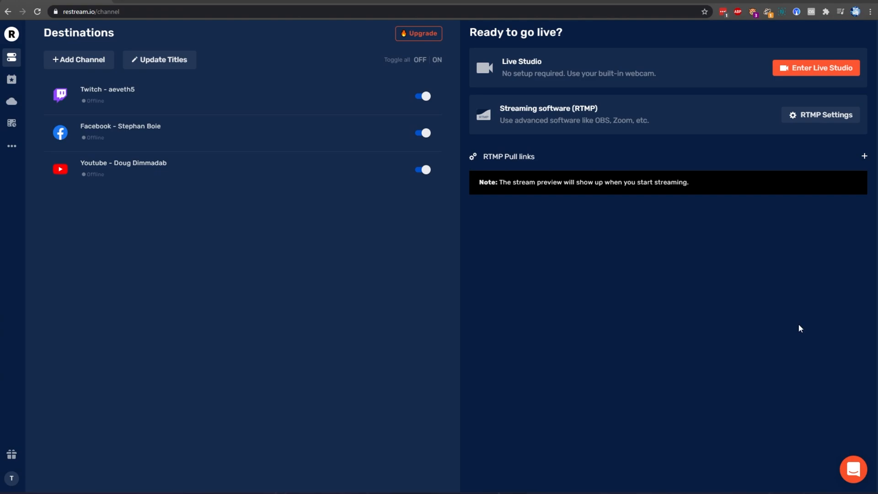
mouse_move(793, 286)
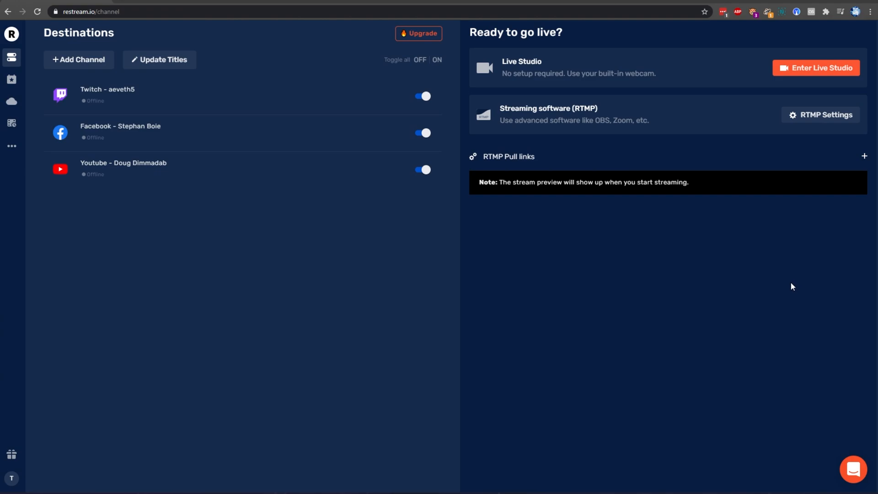
mouse_move(650, 290)
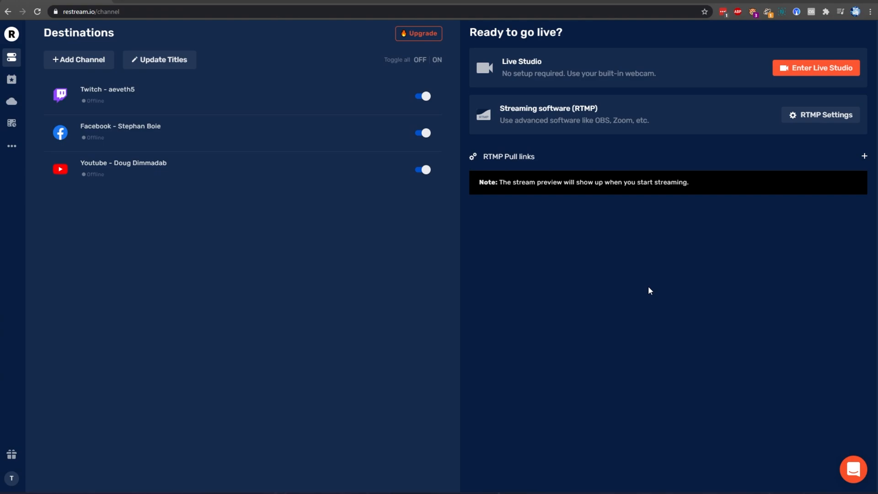
mouse_move(462, 234)
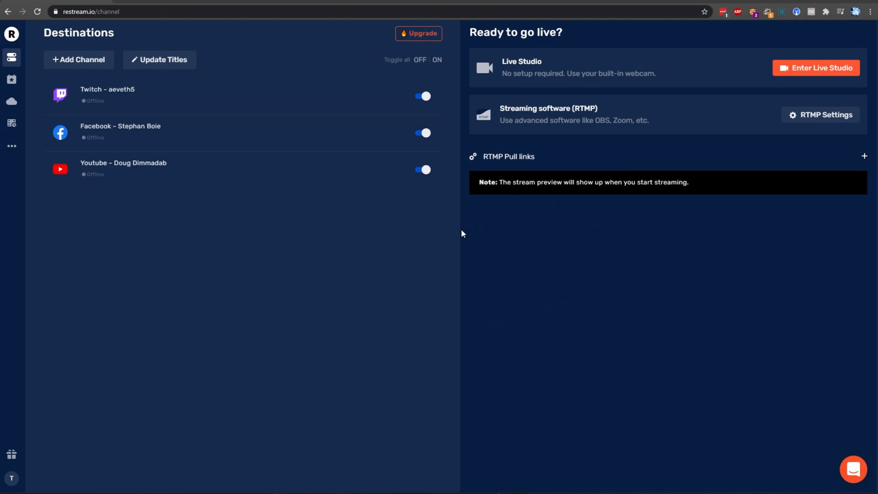
mouse_move(135, 130)
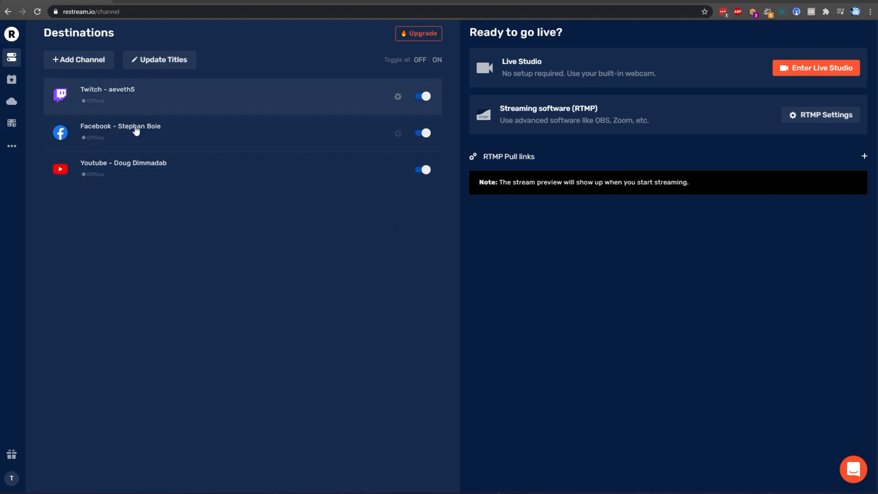
mouse_move(210, 149)
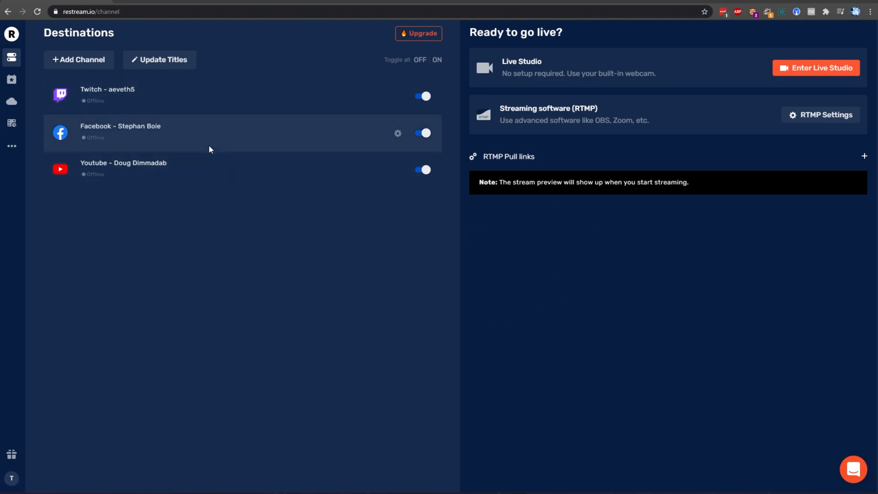
mouse_move(84, 60)
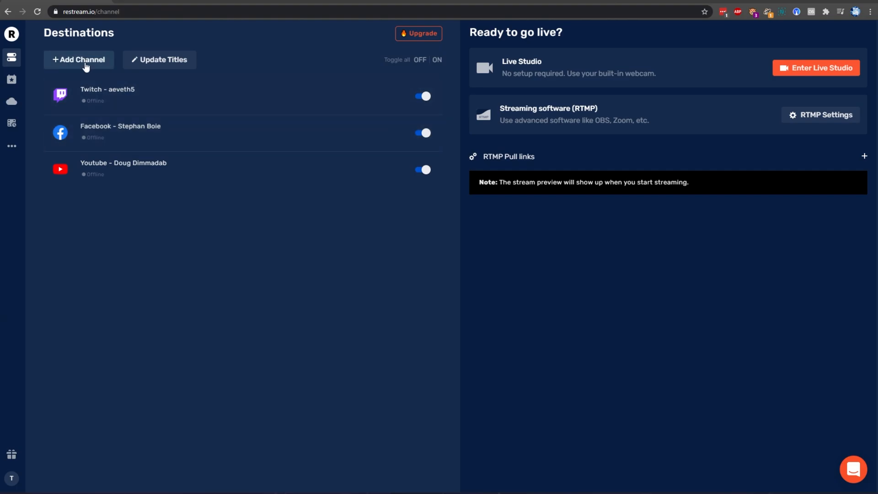
Set up a live-stream event titled 'Test' for YouTube and Facebook, with Twitch switched off.
click(78, 60)
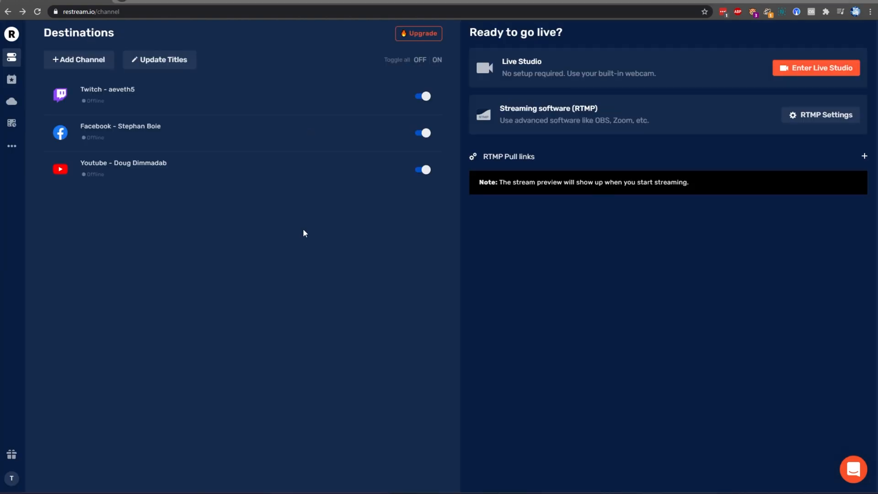
mouse_move(27, 107)
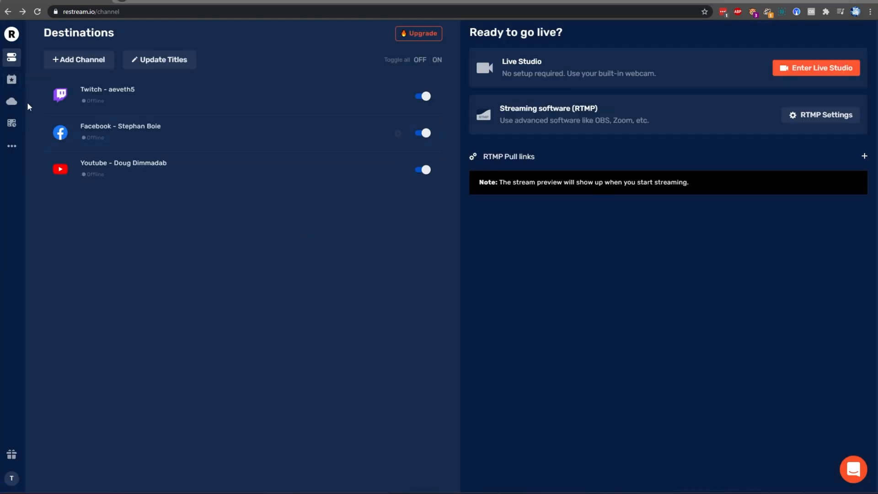
click(37, 11)
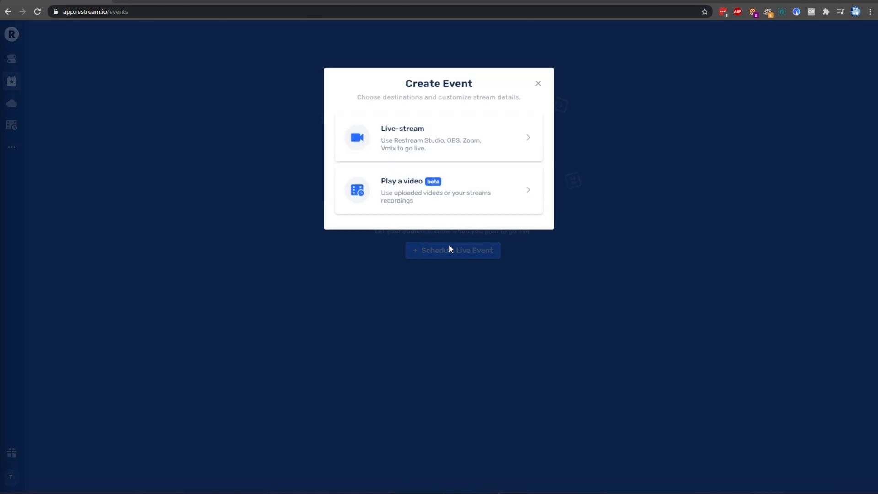
click(439, 137)
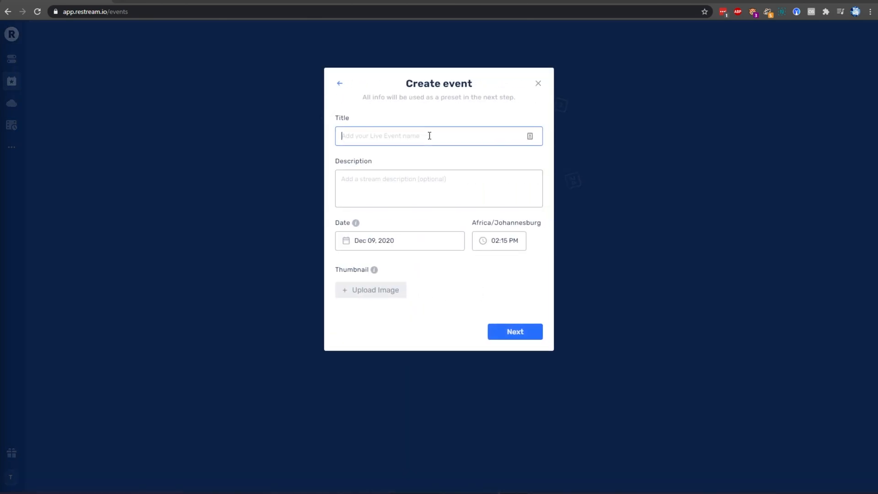
text(Test)
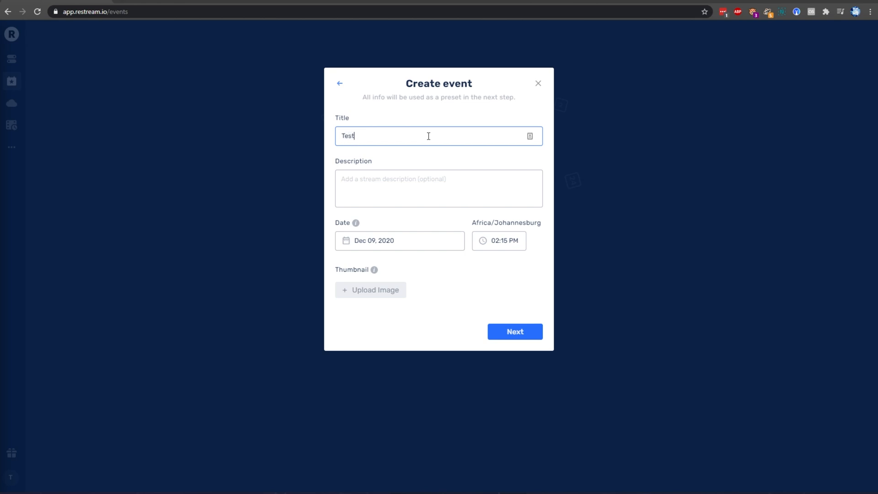
click(514, 332)
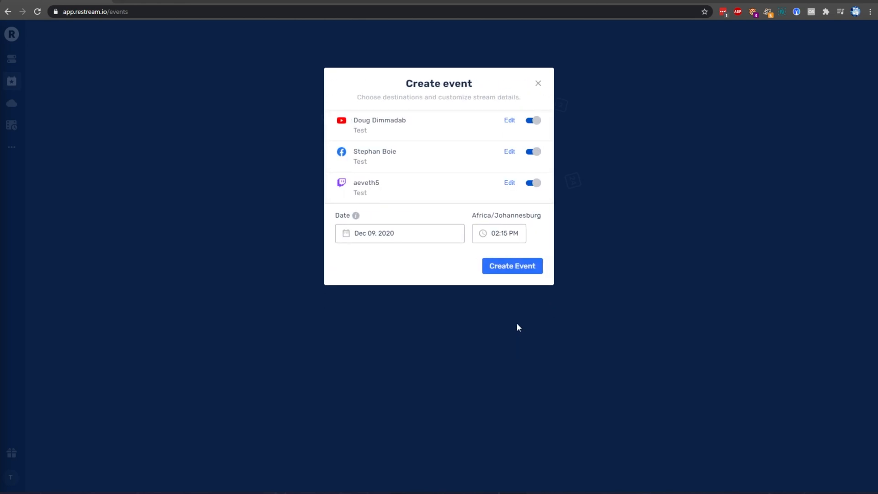
mouse_move(490, 174)
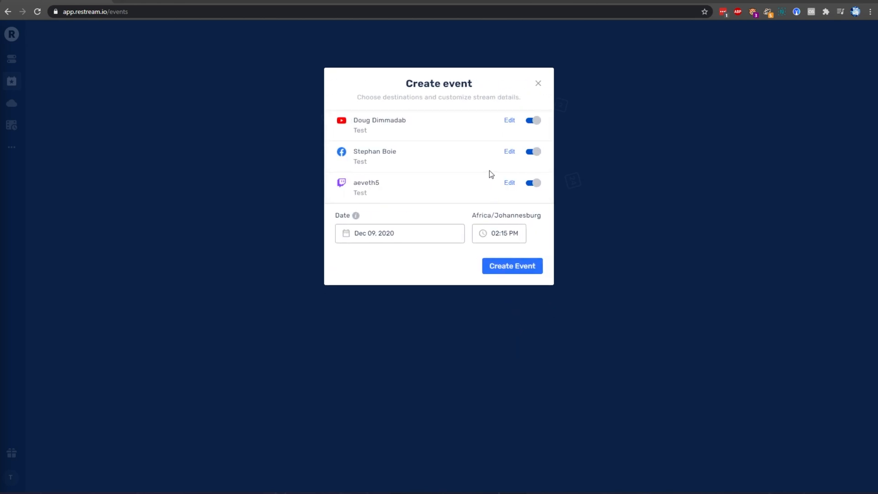
mouse_move(424, 125)
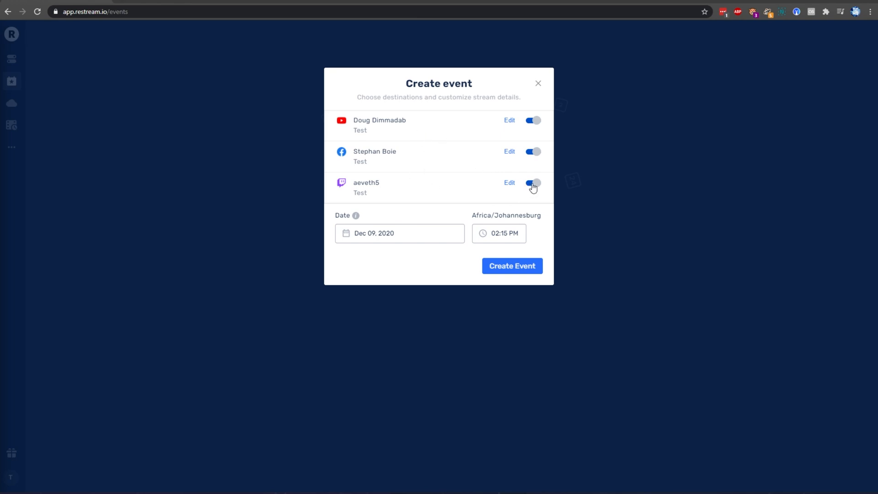
click(532, 182)
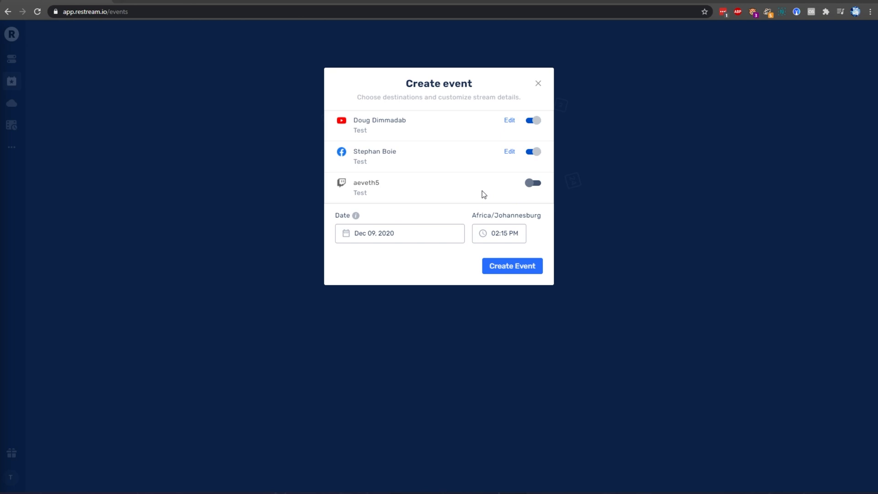
mouse_move(509, 122)
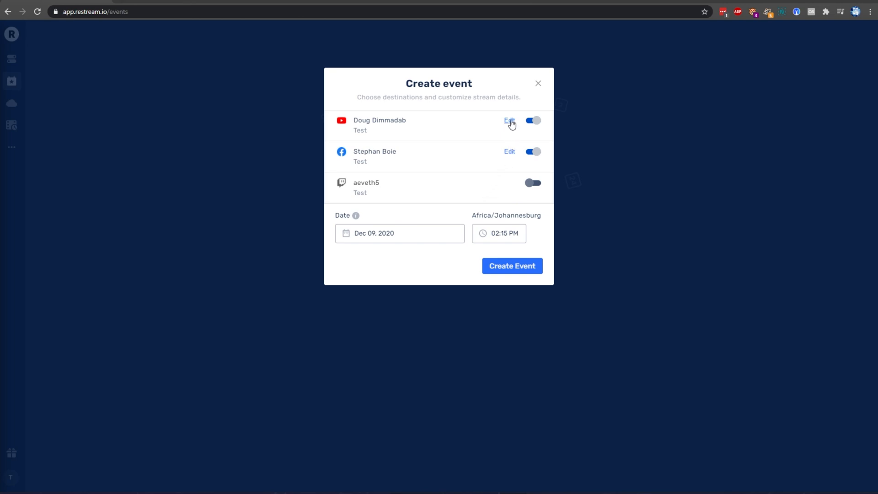
Set YouTube's privacy to unlisted, then apply Facebook's destination details unchanged.
click(509, 121)
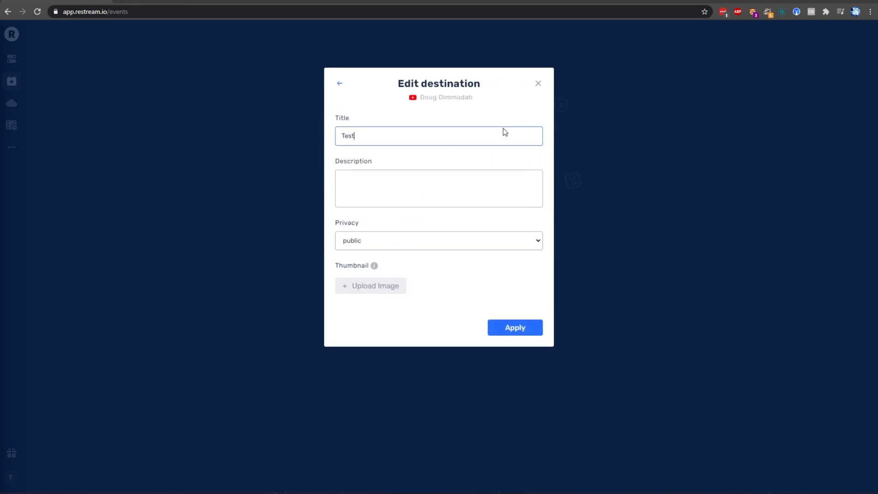
click(439, 240)
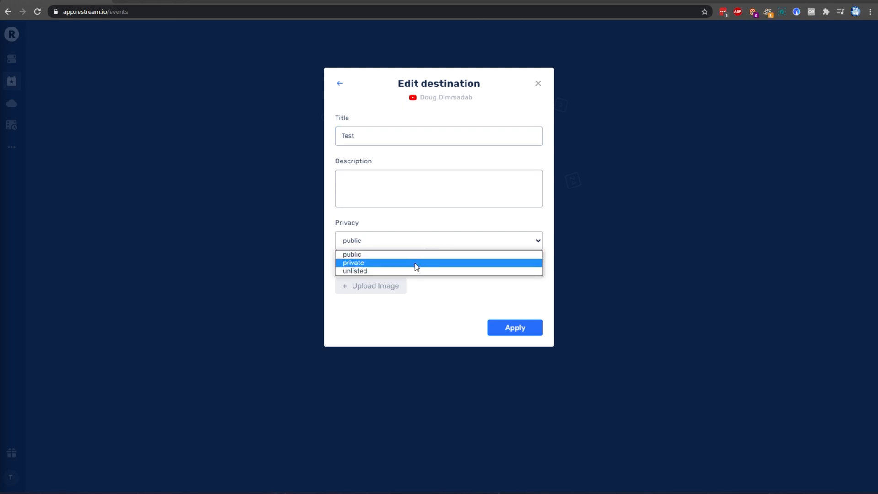
click(355, 272)
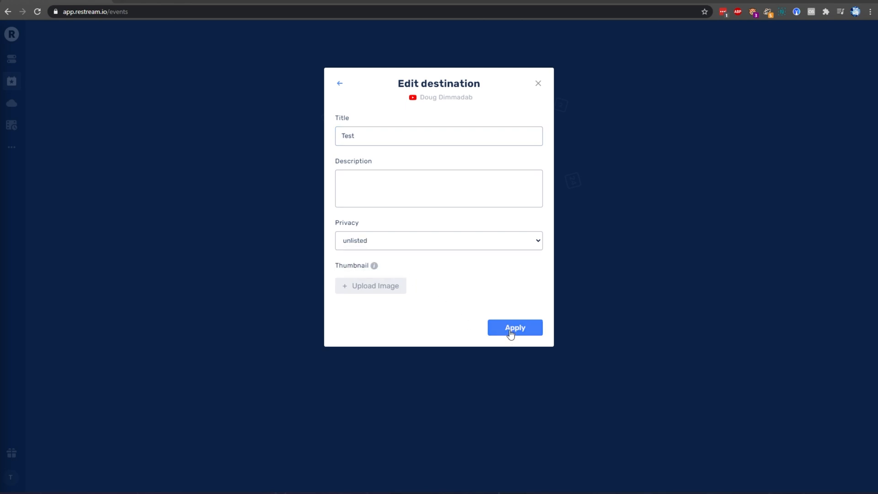
click(514, 328)
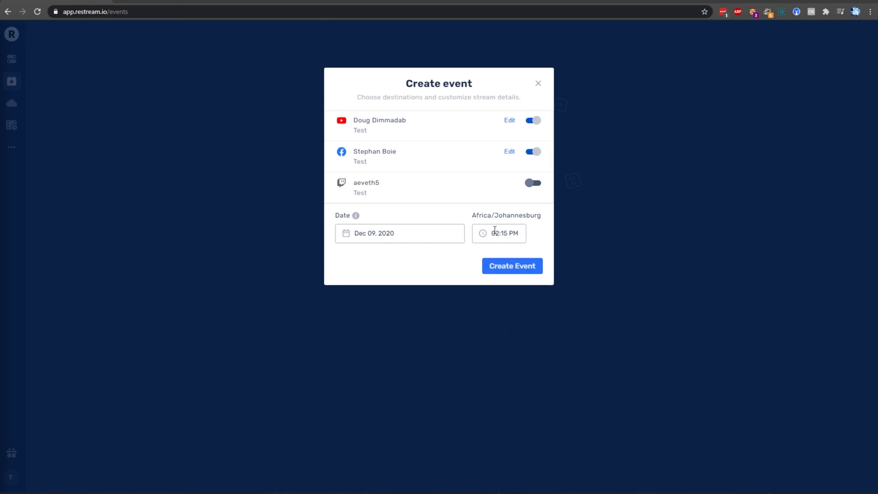
mouse_move(466, 206)
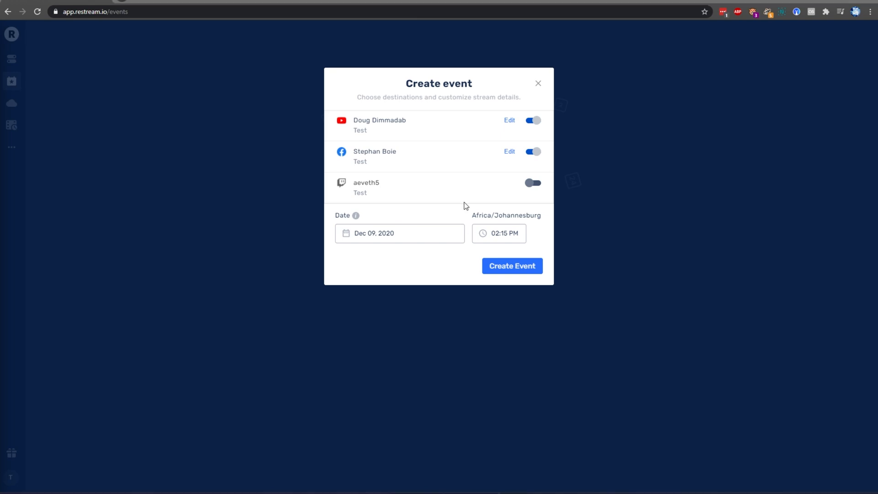
click(509, 152)
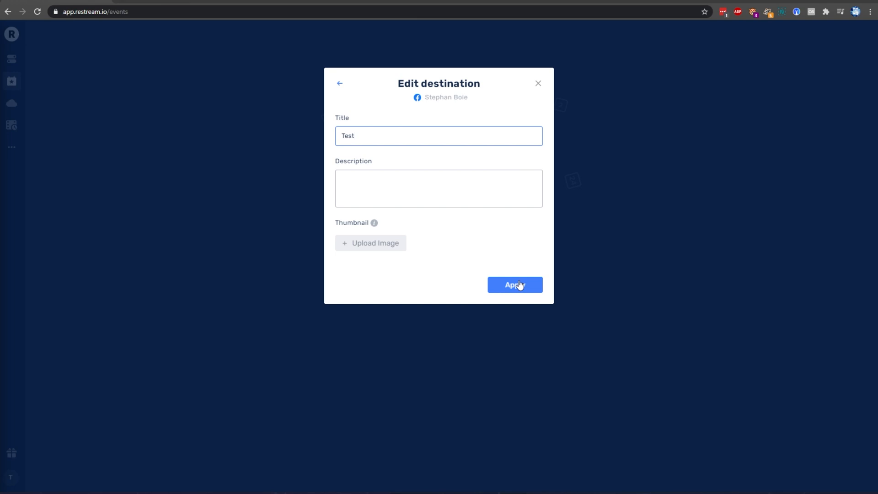
click(514, 284)
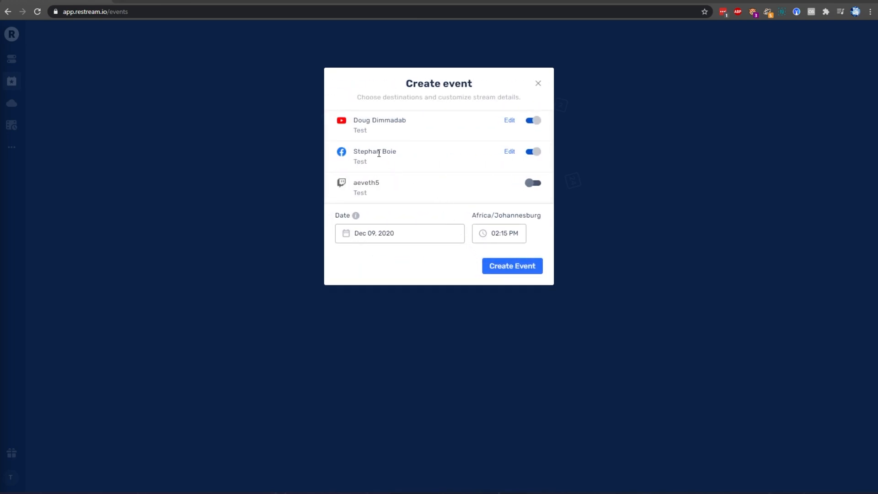
Go through Facebook's Settings & privacy > Settings to the Business integrations page.
double_click(374, 151)
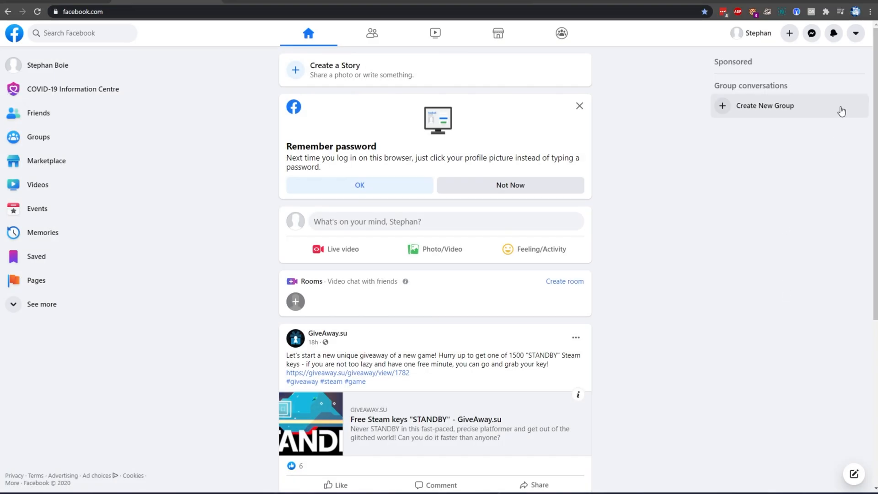
click(856, 33)
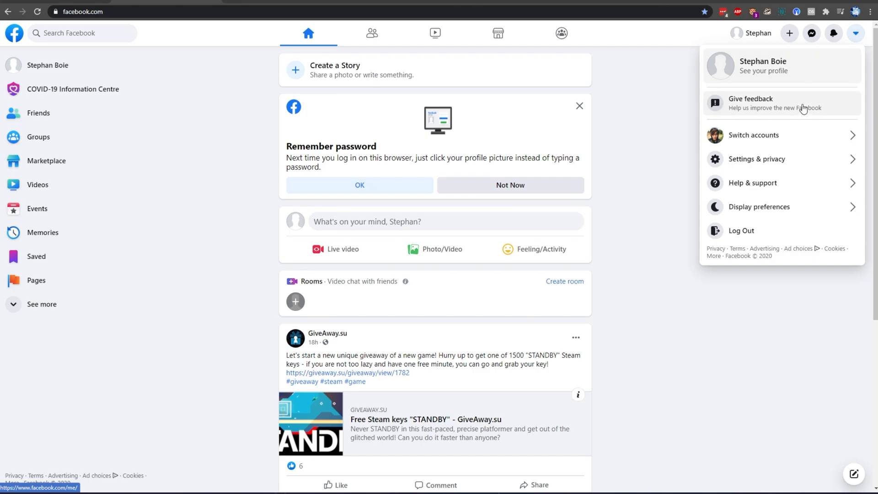
click(757, 160)
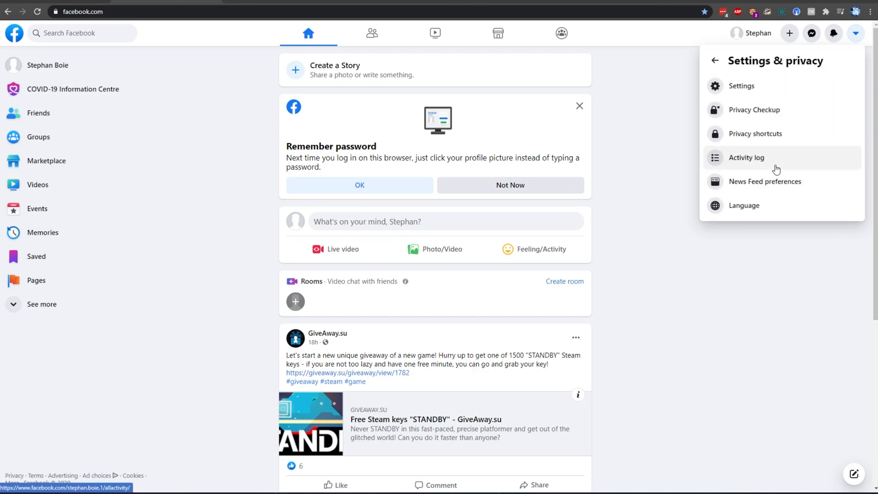
click(741, 85)
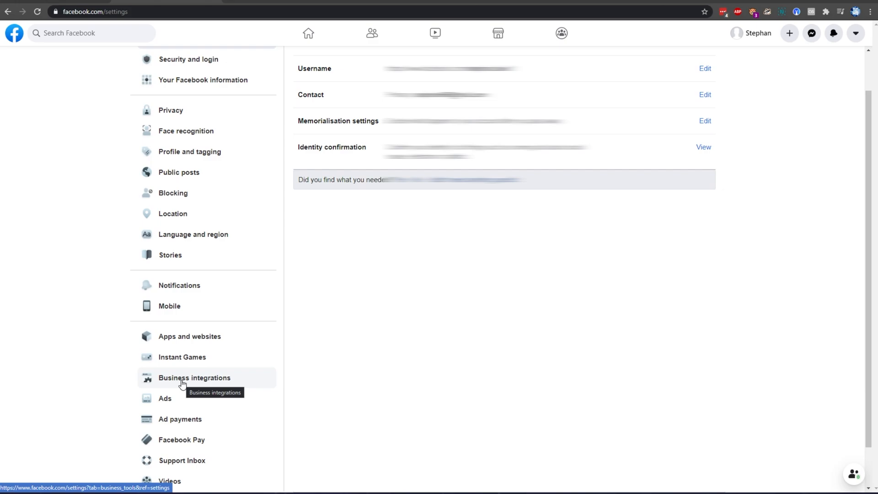
click(194, 377)
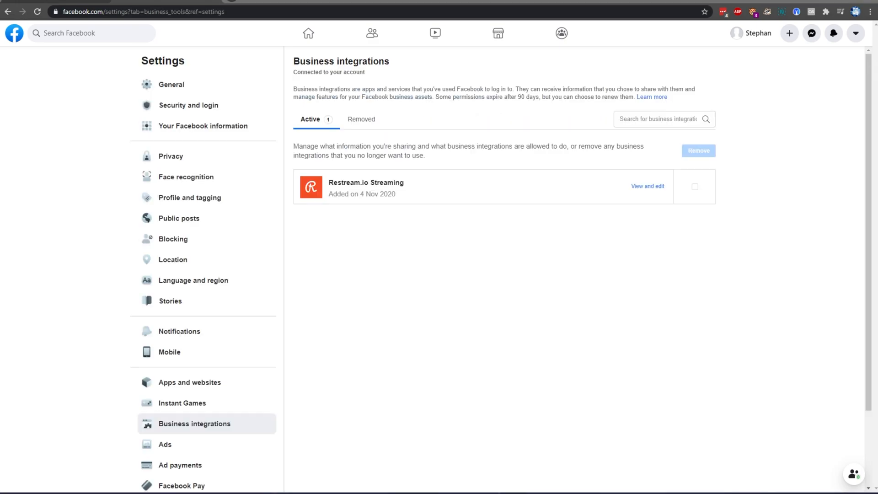
mouse_move(584, 239)
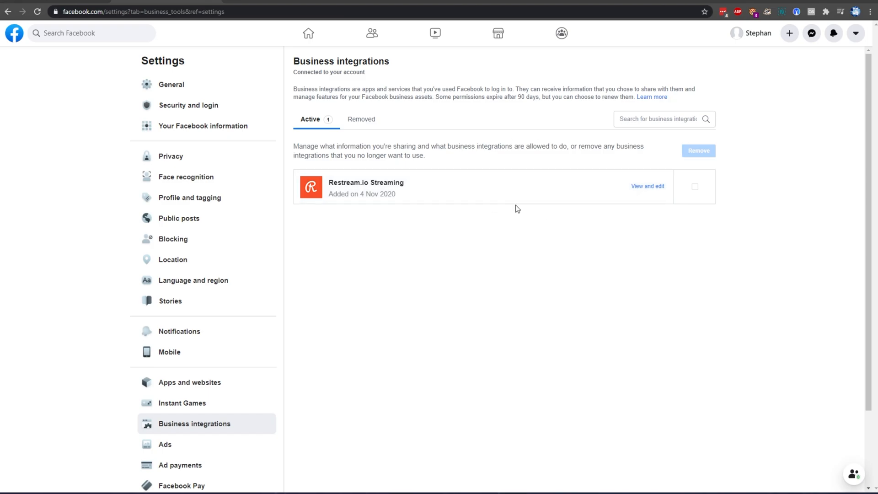
Try Public and Friends visibility for Restream.io Streaming, ending at Only me.
click(648, 186)
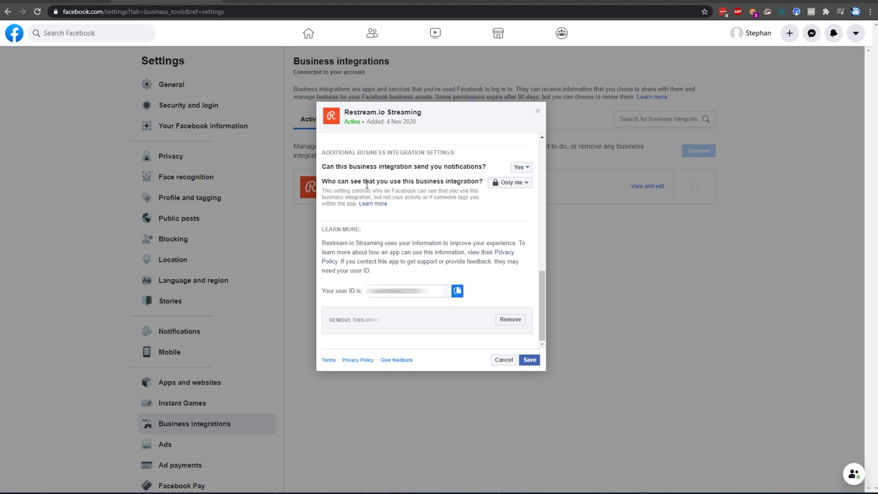
click(510, 182)
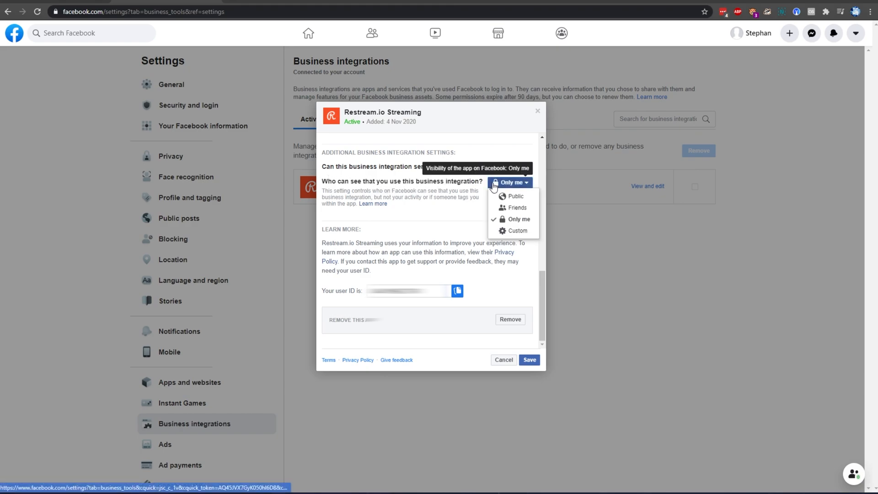
click(515, 196)
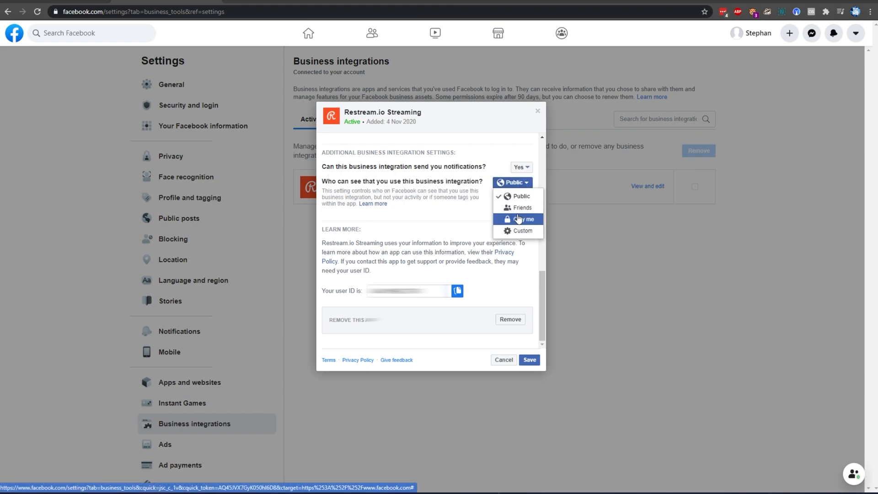
click(522, 207)
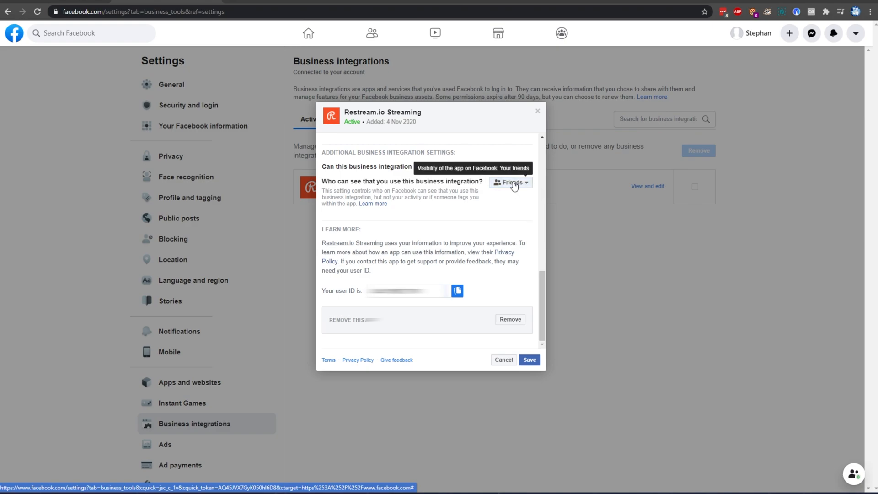
click(509, 182)
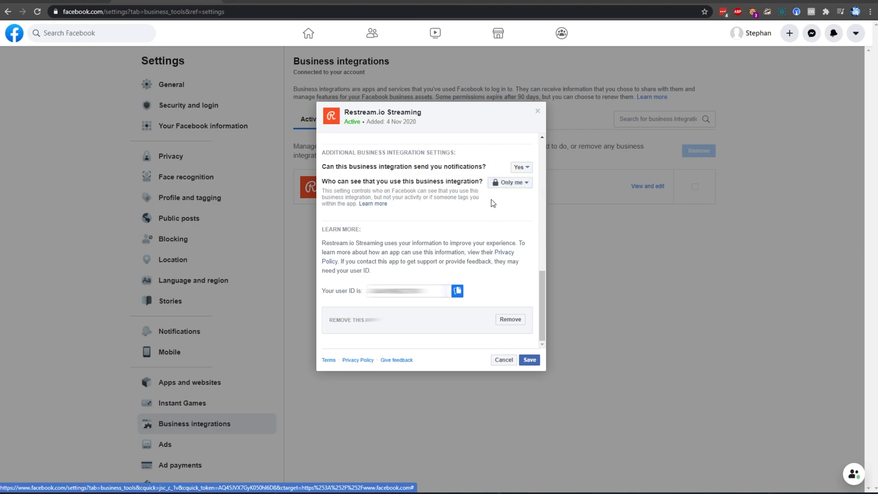
click(510, 182)
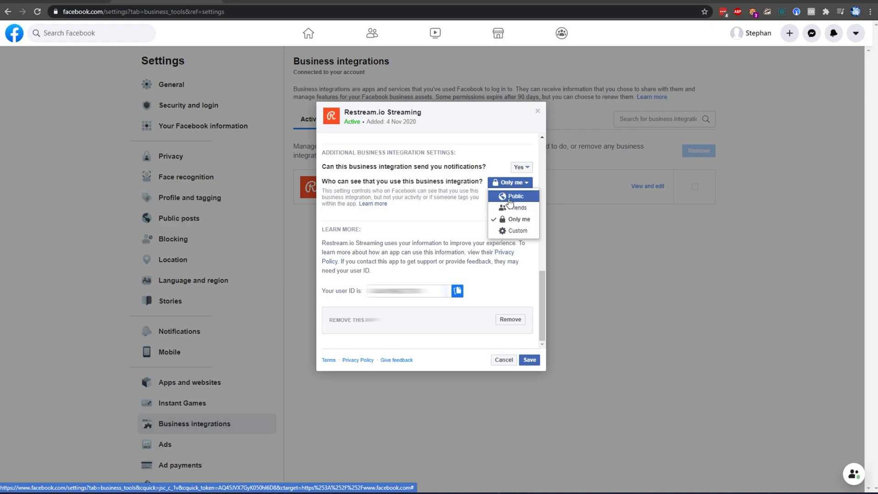
mouse_move(463, 200)
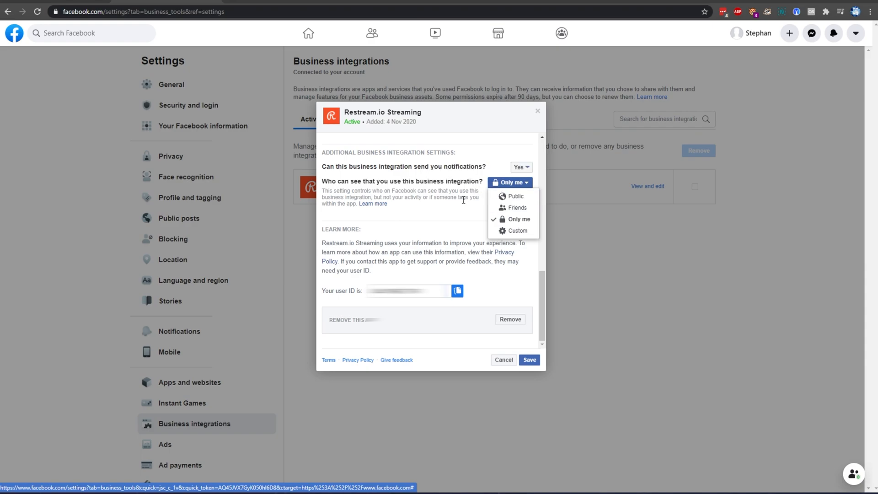
click(518, 219)
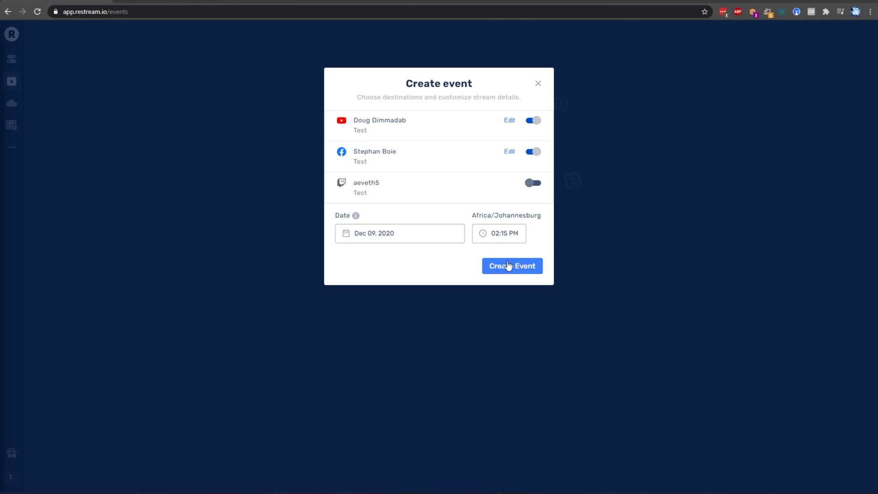
Create the Test event for Dec 9, 2:15 PM and launch its live studio.
click(511, 265)
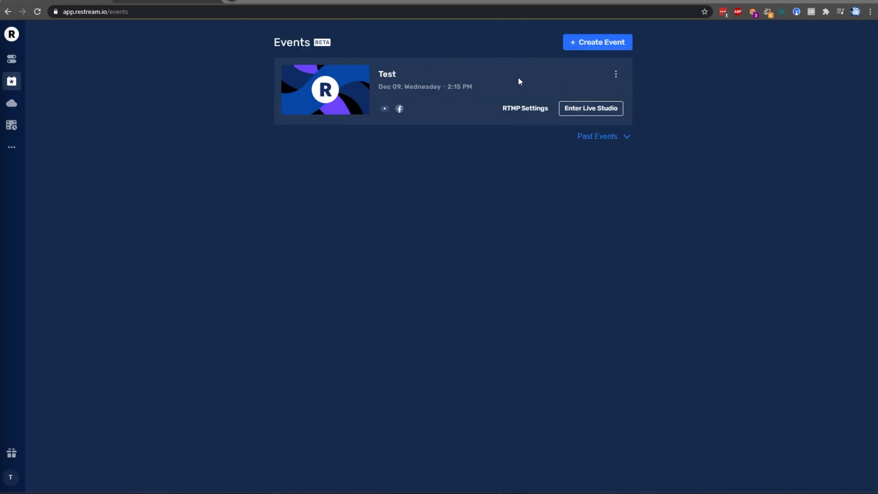
mouse_move(472, 113)
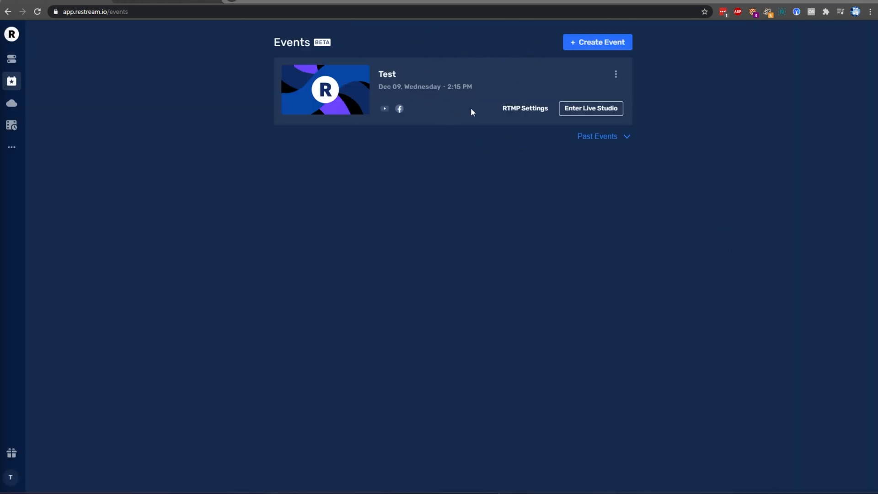
mouse_move(524, 107)
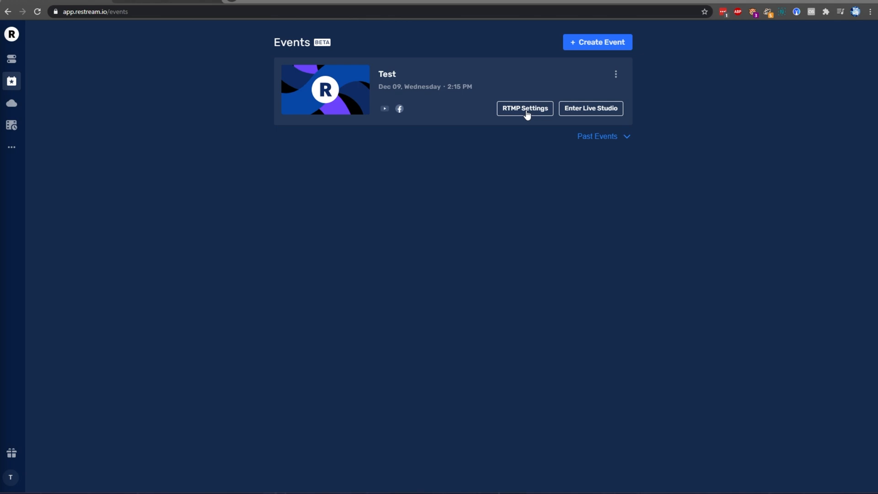
mouse_move(591, 108)
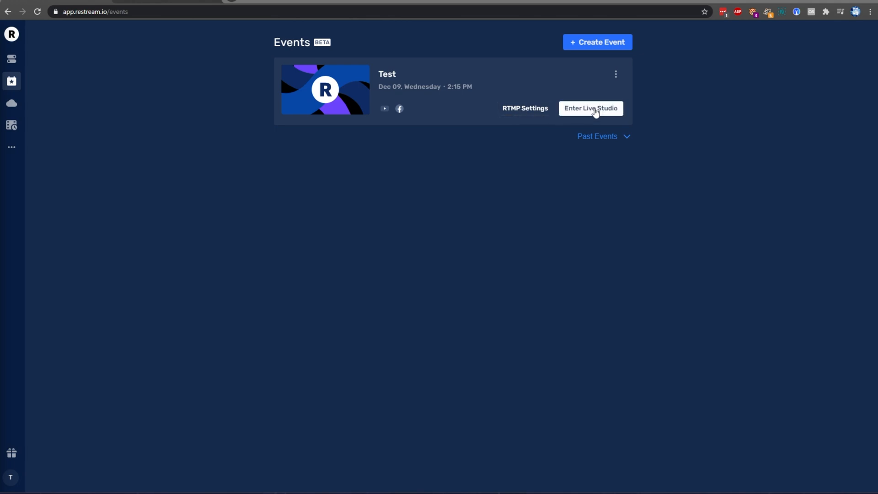
click(591, 108)
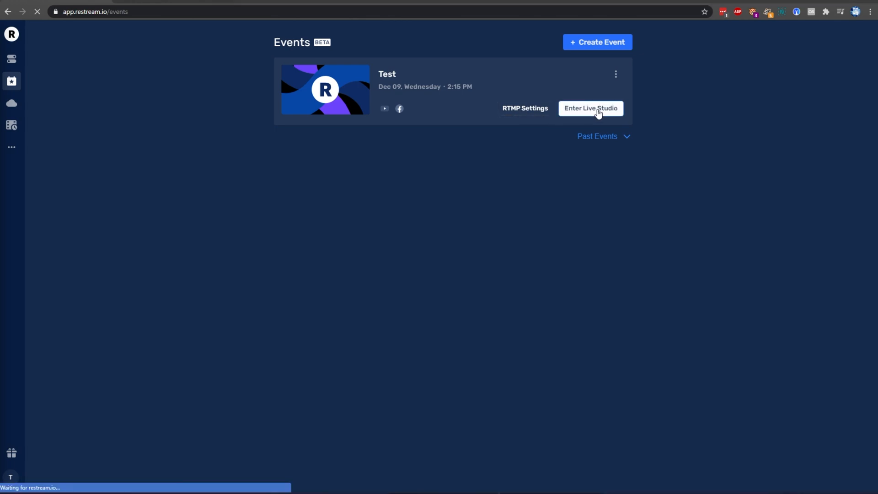
Wait for the Test studio to load with the TroubleChute participant in the preview.
click(590, 108)
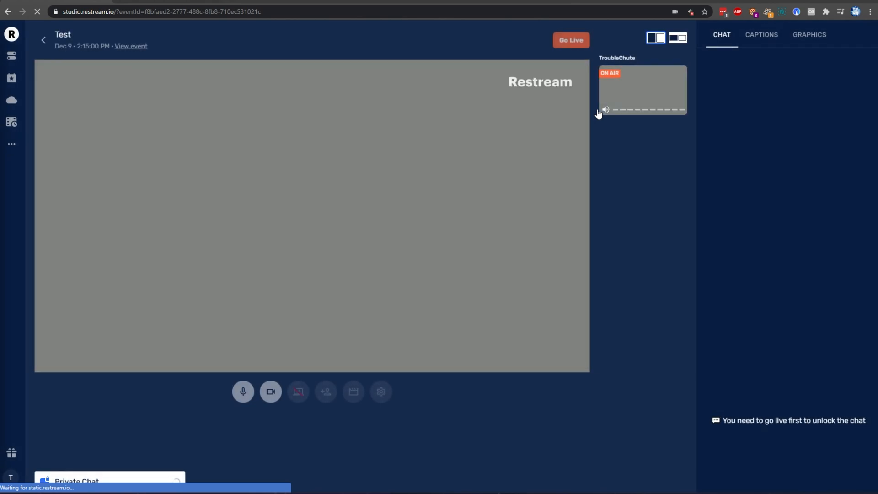
click(570, 40)
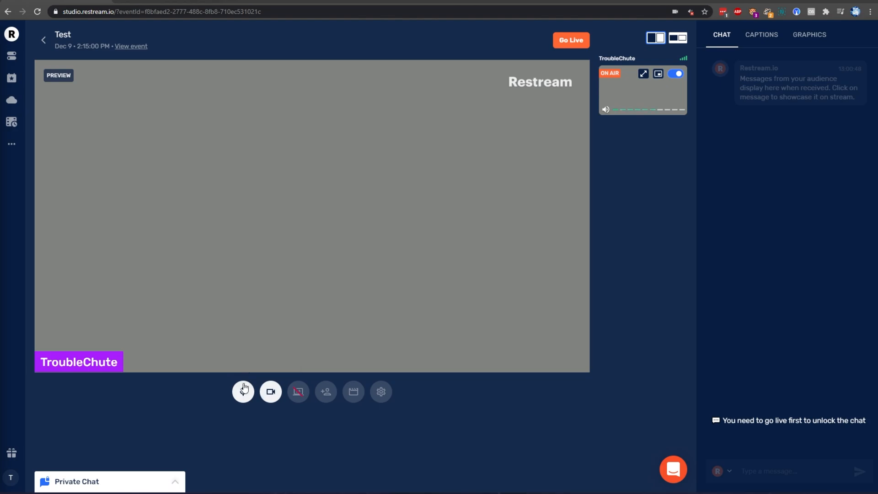
mouse_move(298, 391)
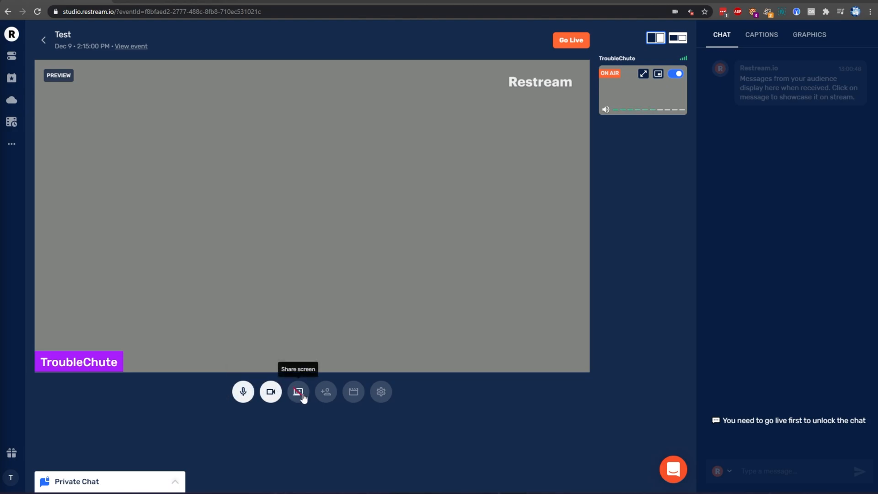
mouse_move(325, 392)
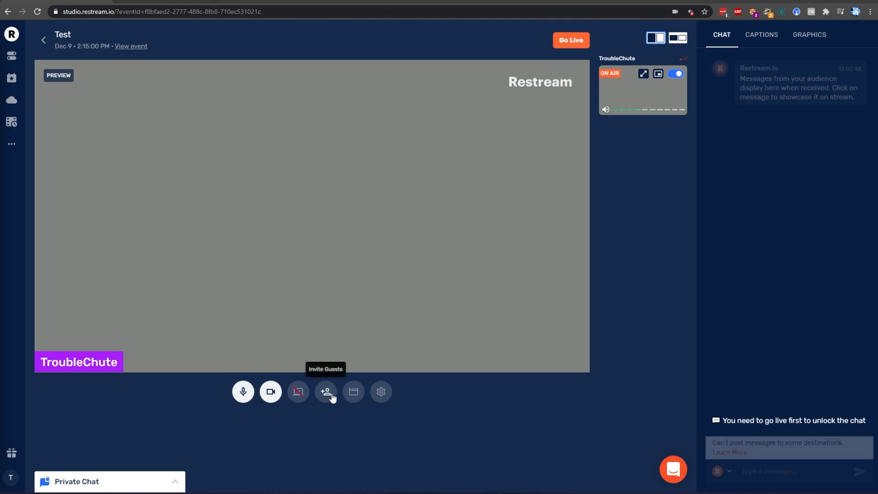
mouse_move(298, 392)
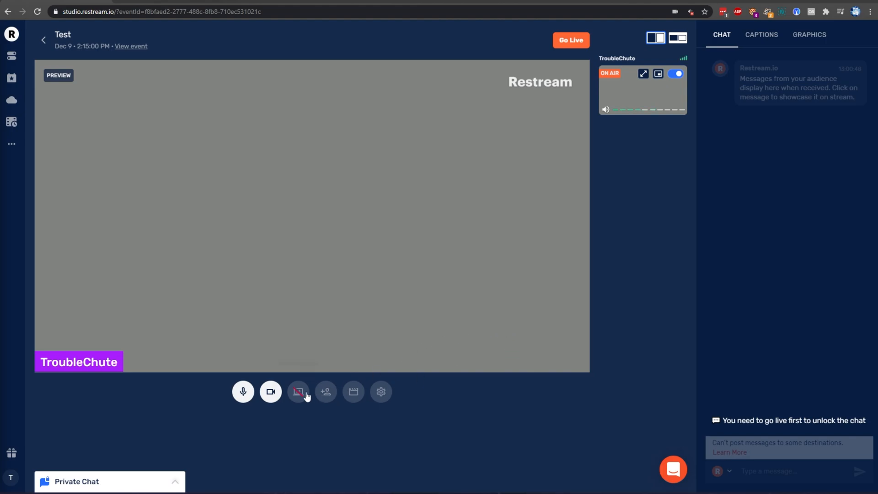
Share Screen 3 from 'Your Entire Screen' into the studio.
click(297, 391)
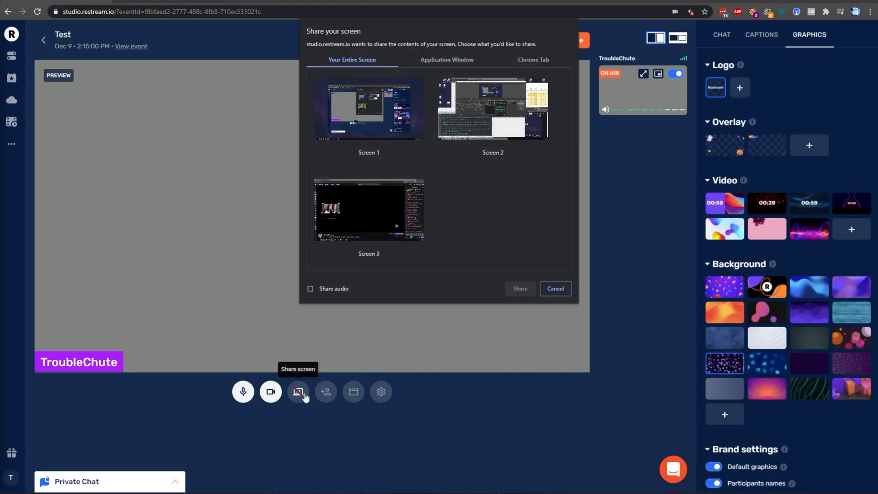
click(369, 210)
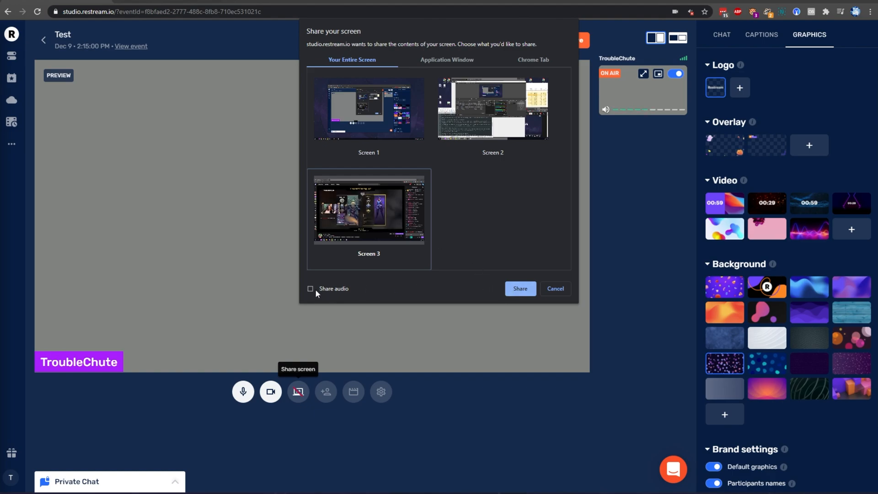
click(310, 289)
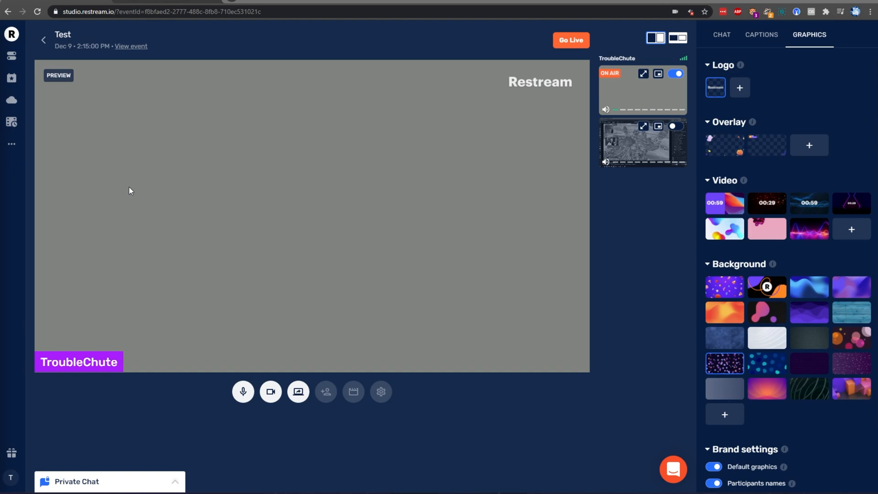
Switch off the camera and put the shared screen on air.
click(270, 392)
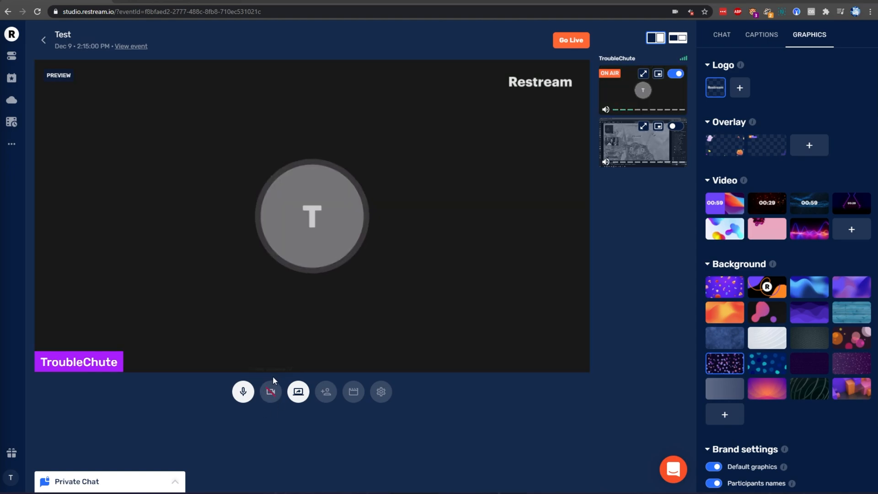
mouse_move(270, 391)
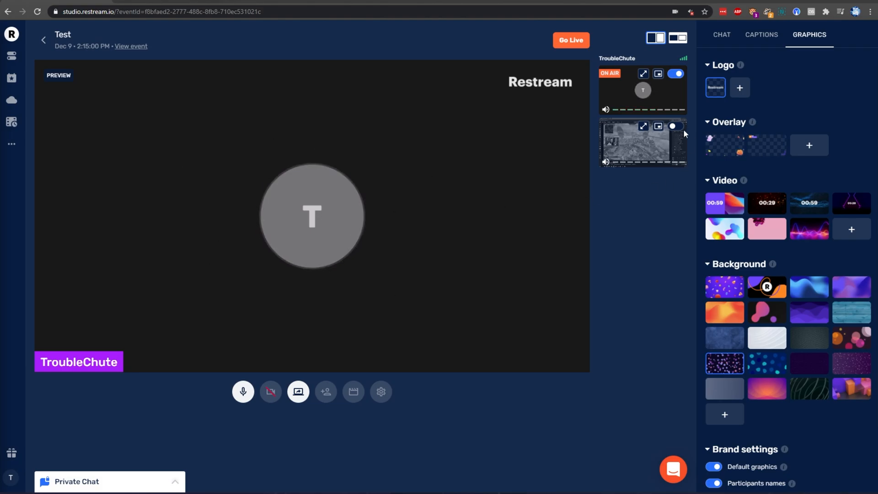
click(676, 127)
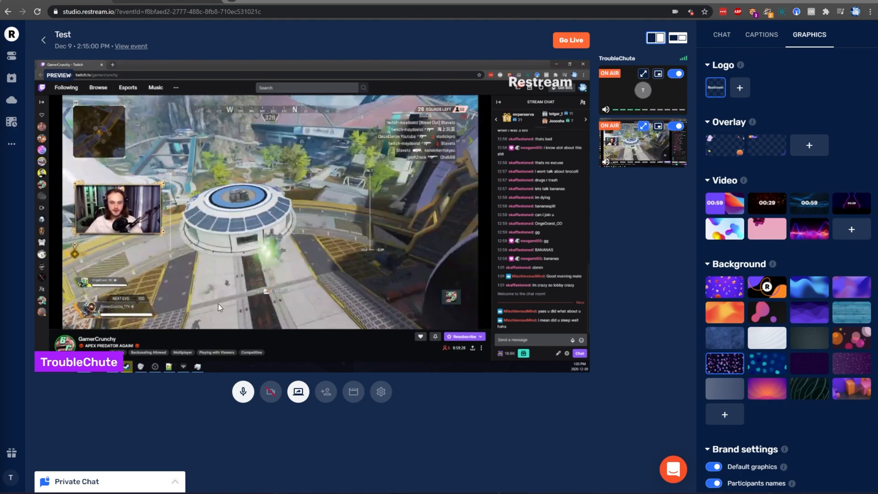
Go live from the studio, broadcasting the Test stream to YouTube and Facebook.
click(570, 40)
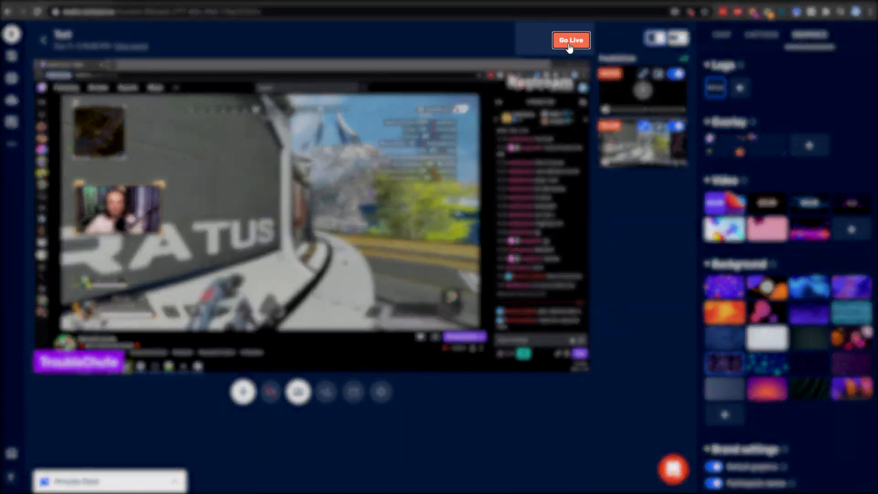
click(571, 40)
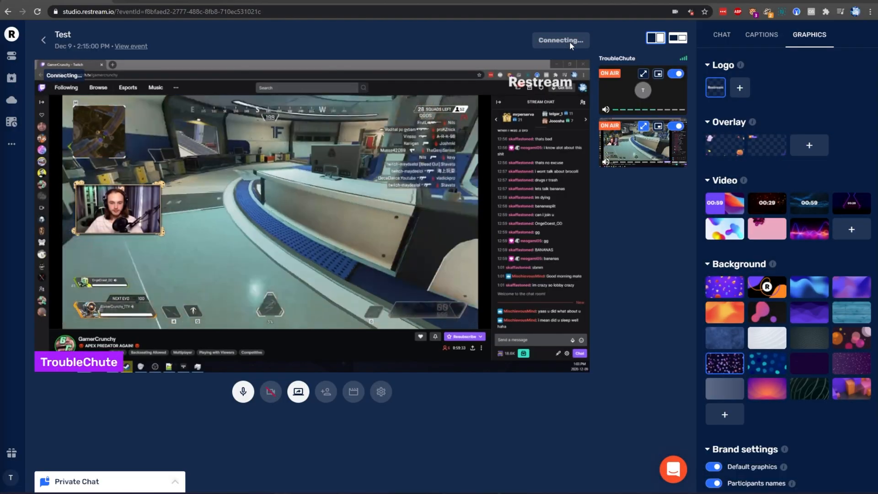
click(560, 40)
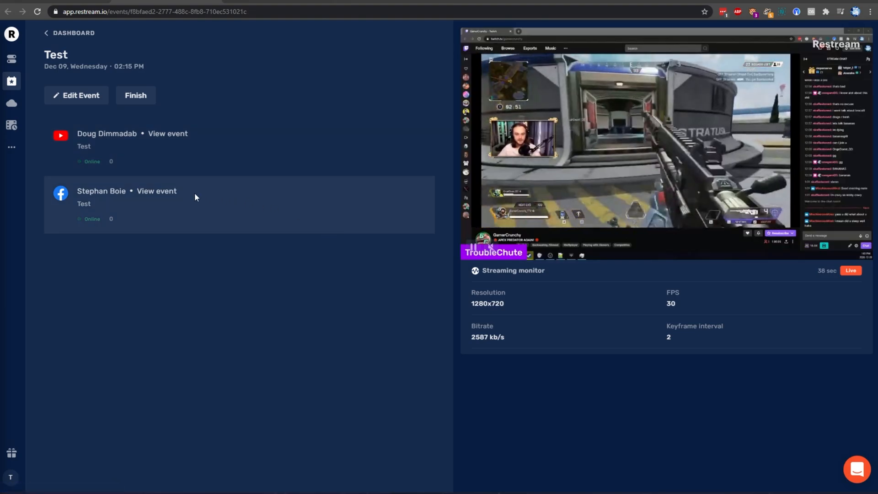
mouse_move(167, 133)
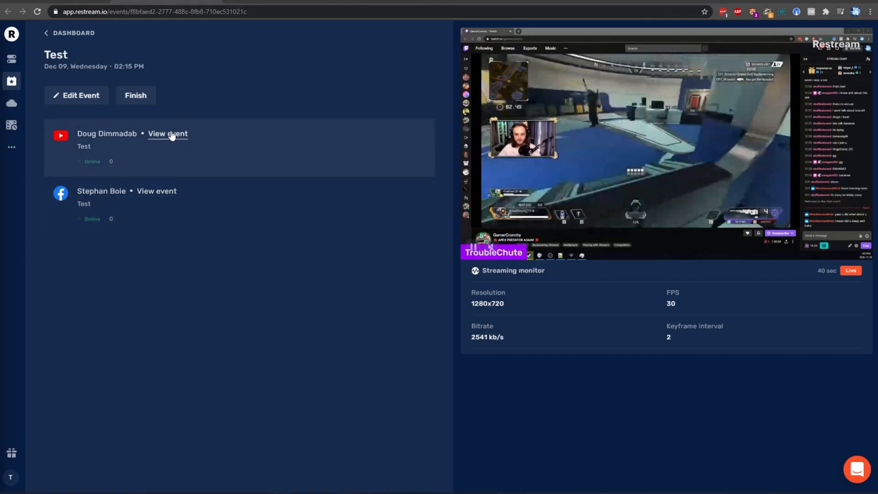
Open the Facebook destination's live Test broadcast via View event.
click(167, 133)
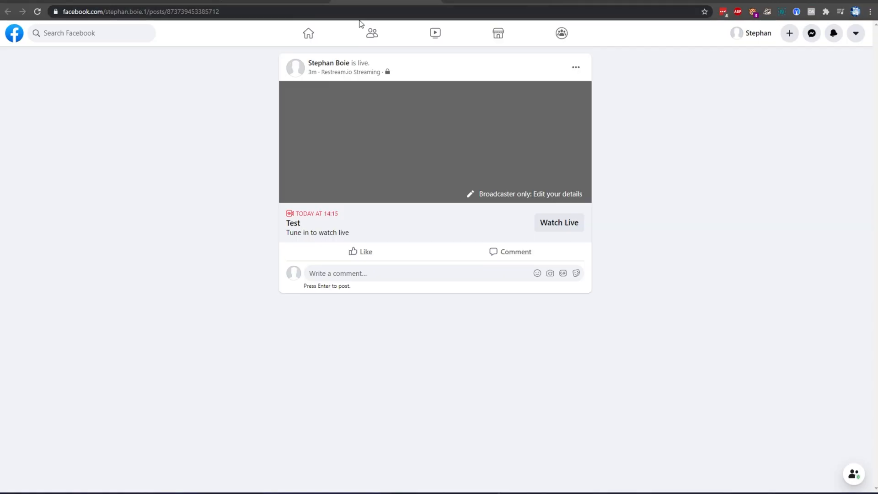
mouse_move(391, 124)
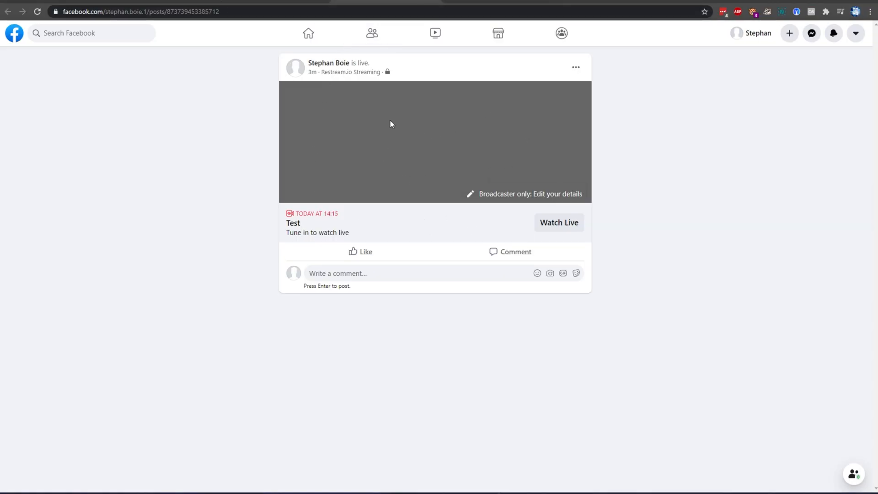
Open the live Test video on Facebook and check that its audience is Only me.
click(559, 222)
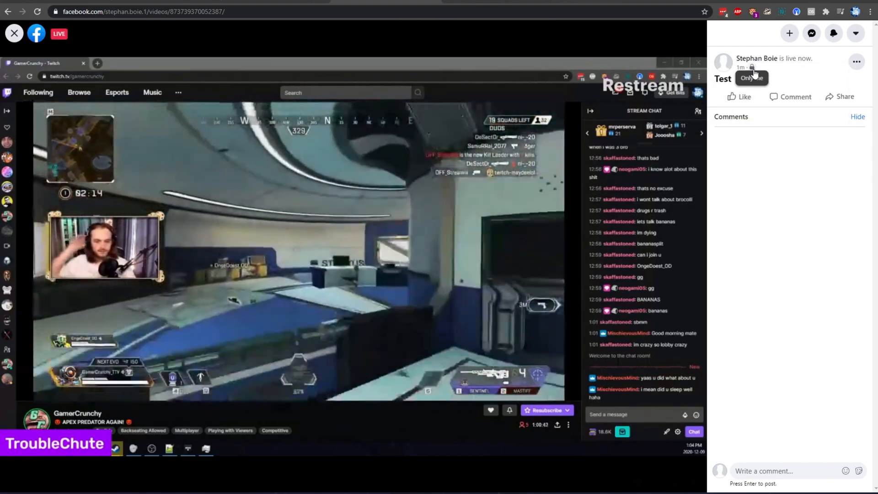
click(752, 67)
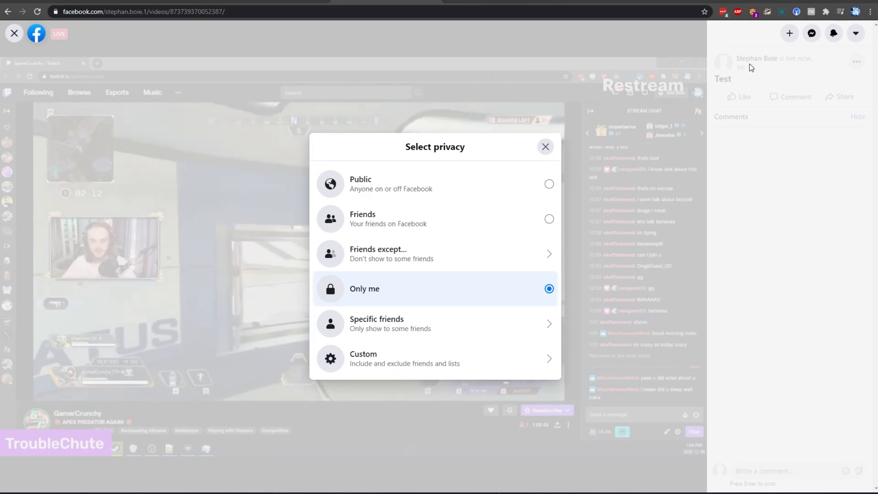
mouse_move(531, 132)
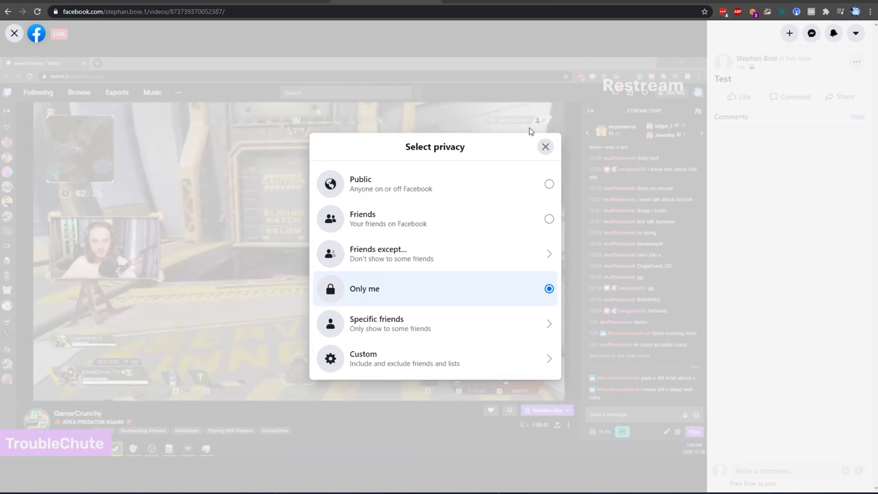
mouse_move(478, 142)
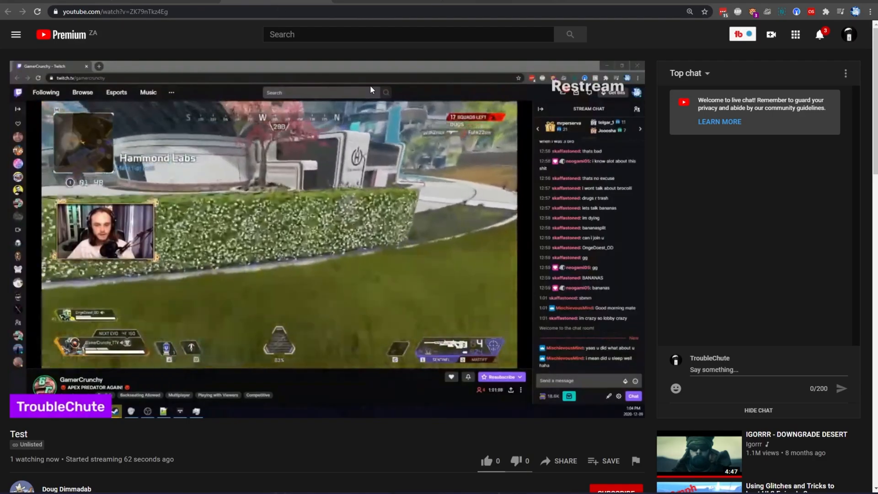
Switch to the streaming YouTube channel and open the Test video's Studio details showing Unlisted.
click(849, 34)
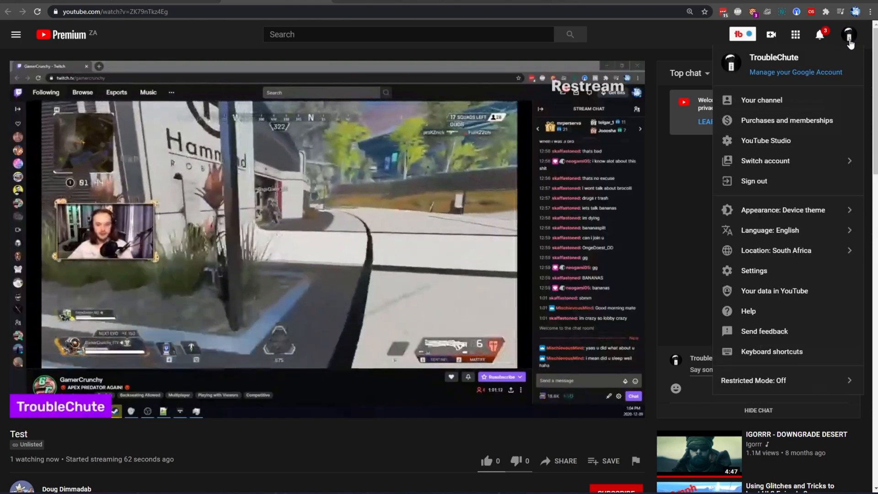
click(849, 34)
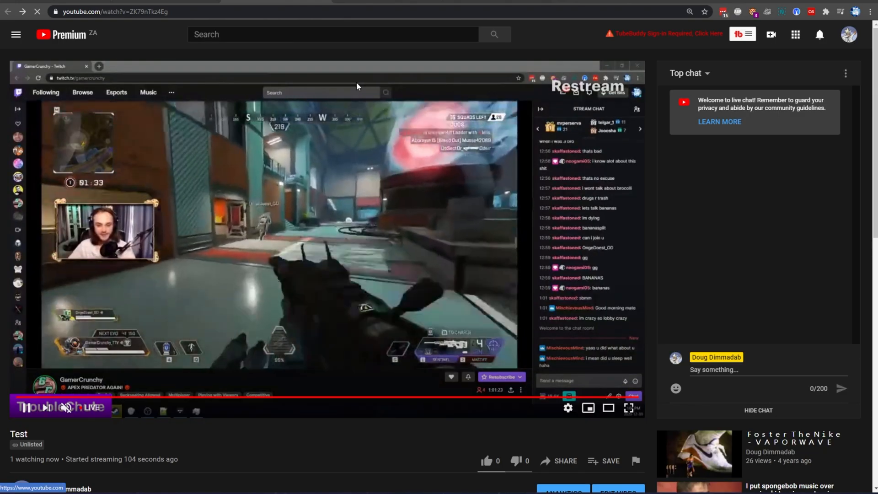
scroll(down, 3)
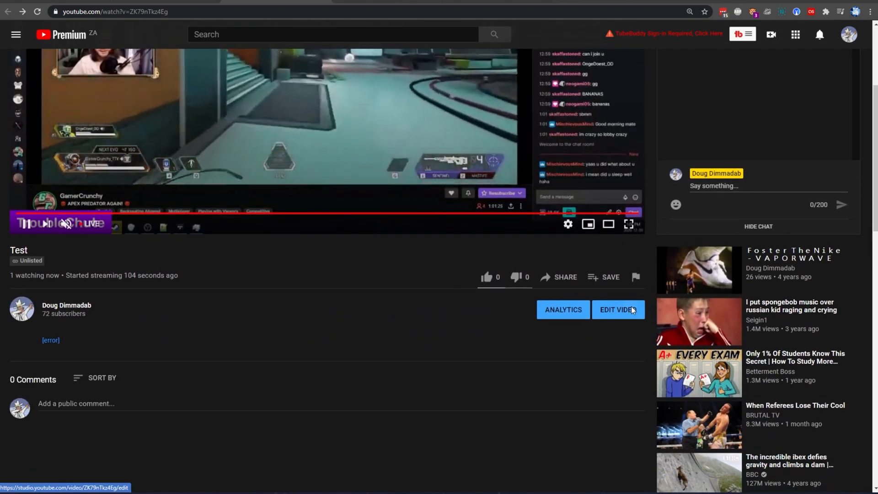
click(615, 310)
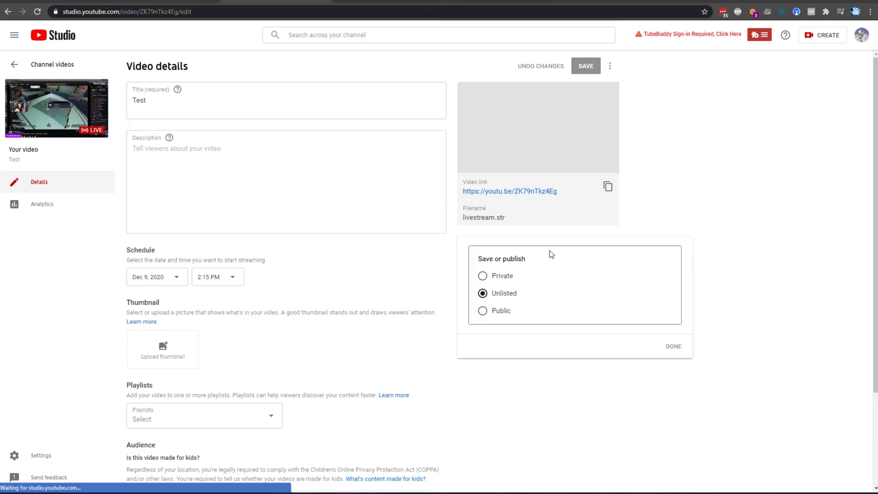
mouse_move(336, 27)
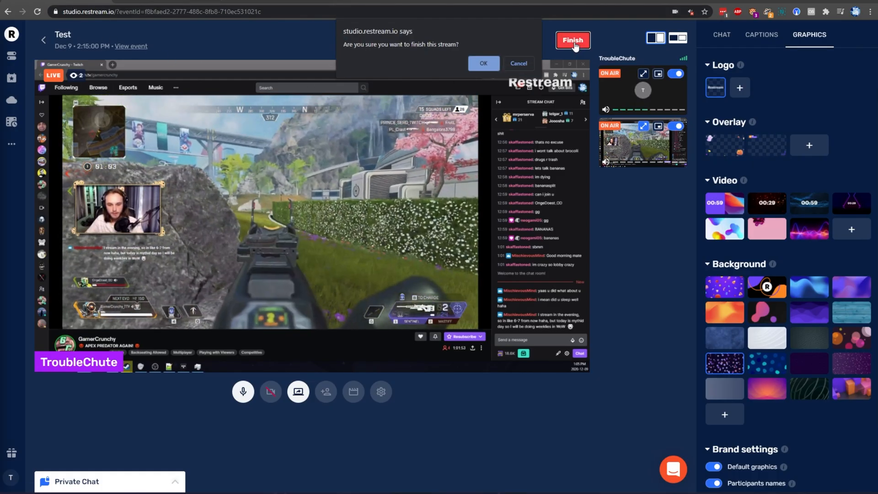
Confirm finishing the Test broadcast so Twitch, Facebook and YouTube show offline.
click(483, 63)
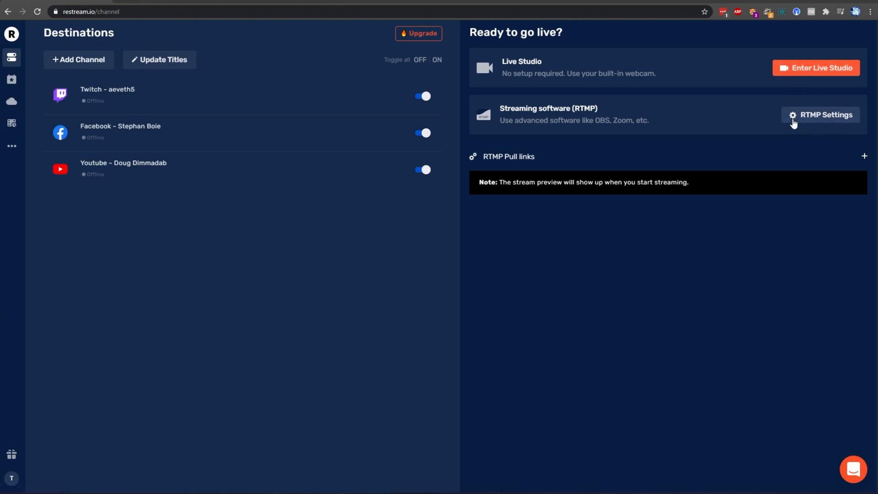
mouse_move(781, 114)
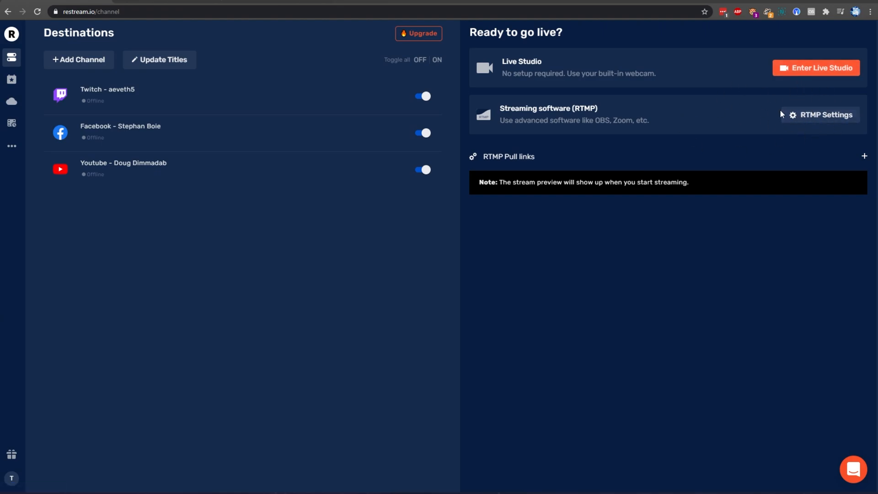
mouse_move(733, 89)
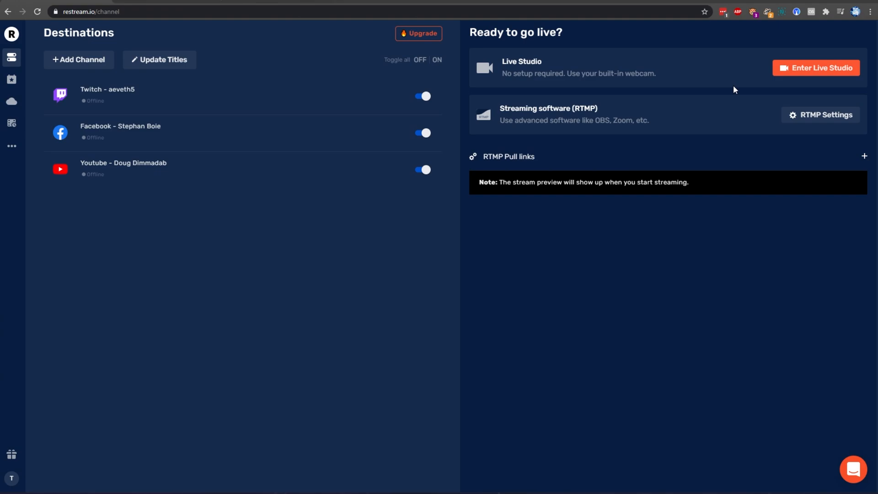
mouse_move(11, 80)
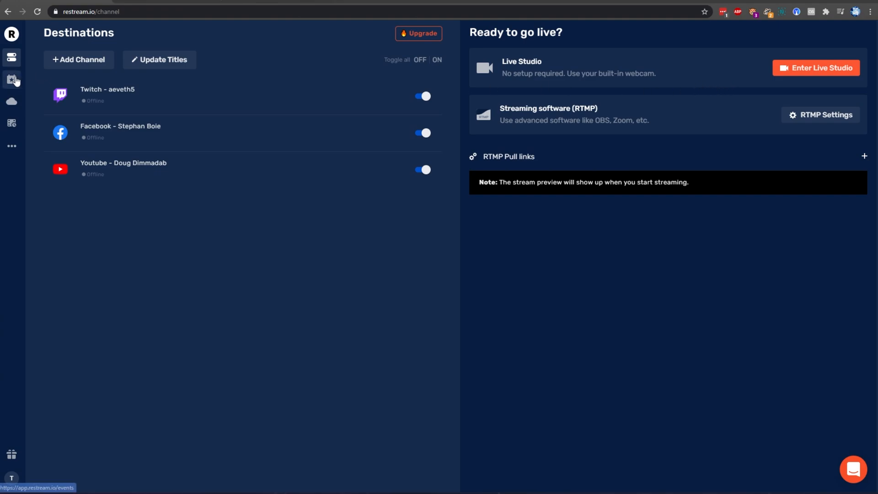
Schedule an event titled 'Public' for Dec 9, 2:30 PM with YouTube, Facebook and Twitch public.
click(11, 82)
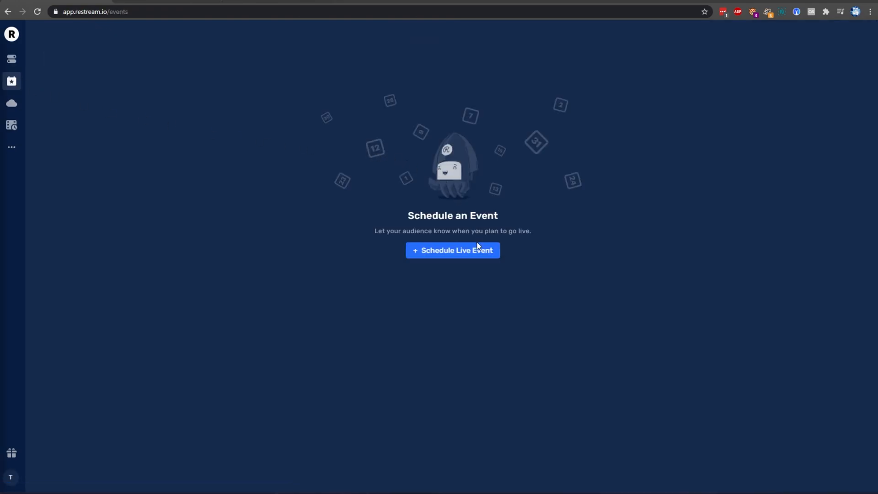
click(452, 251)
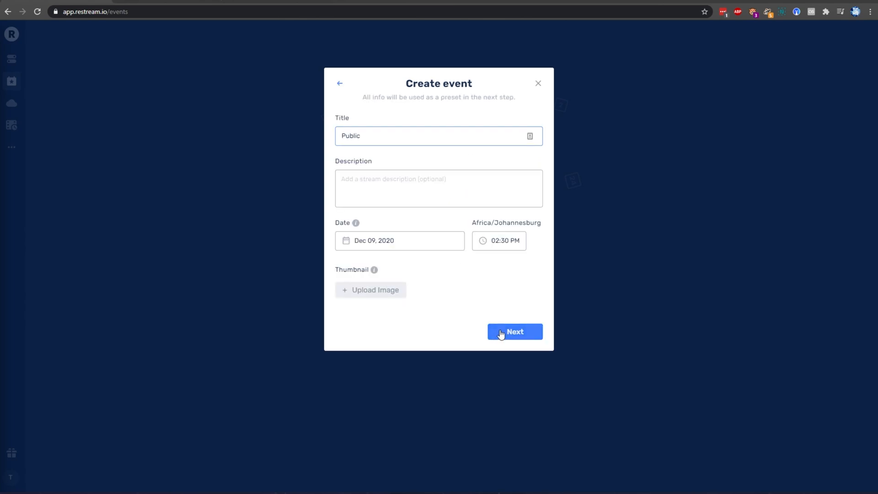
click(513, 332)
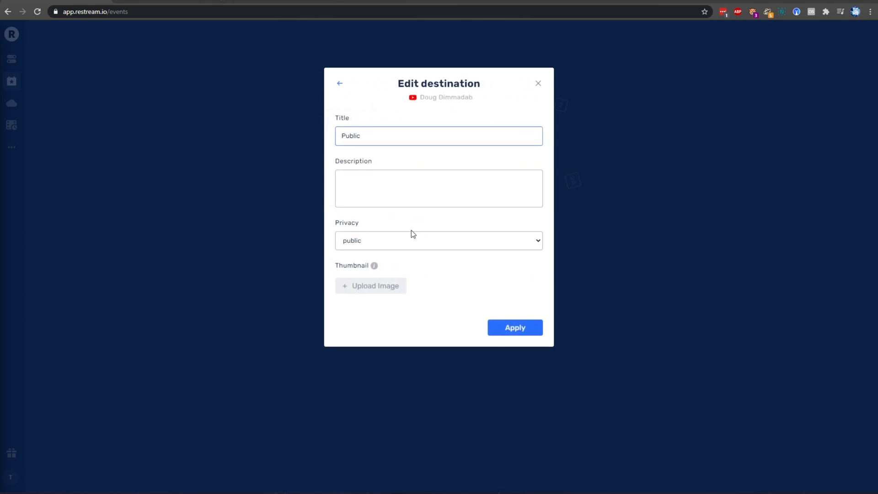
mouse_move(381, 249)
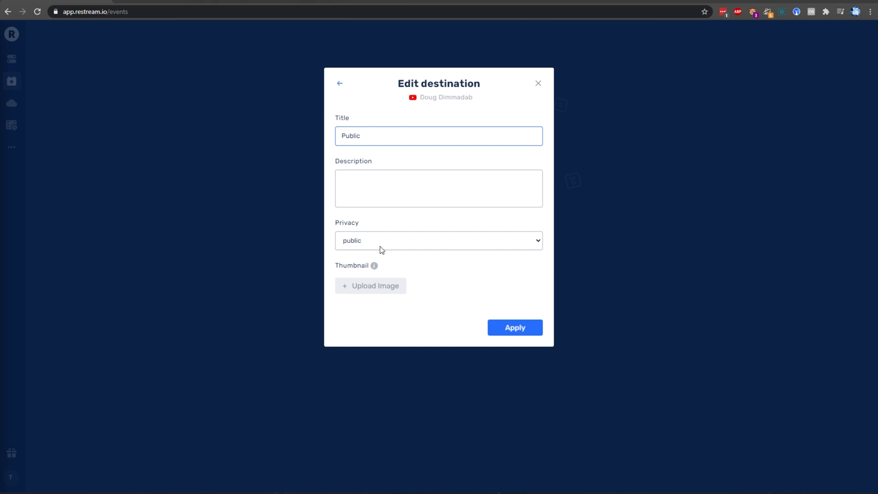
click(514, 327)
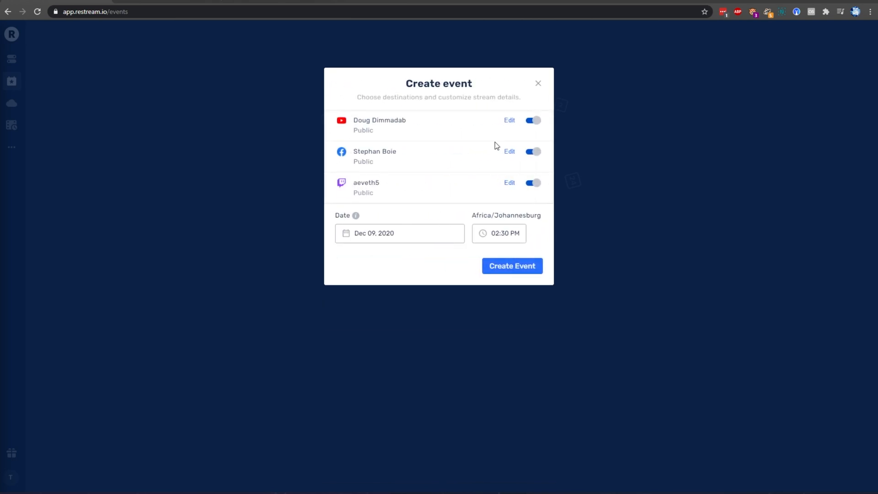
mouse_move(347, 92)
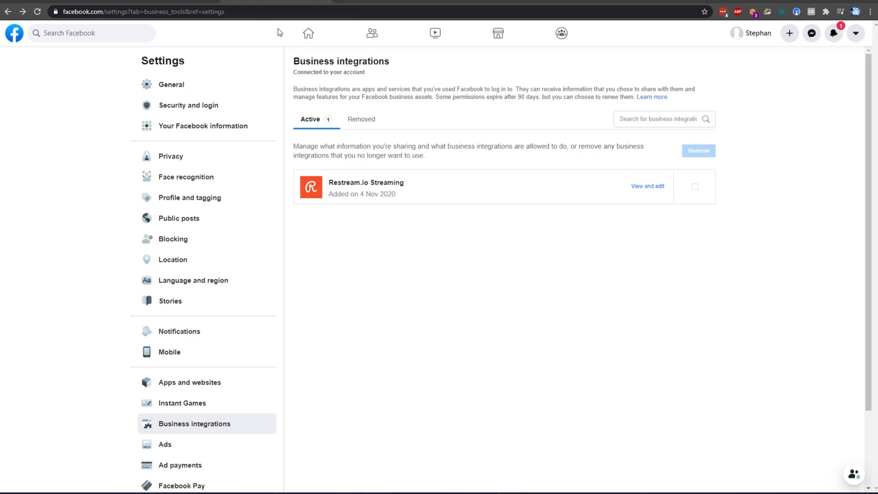
mouse_move(223, 433)
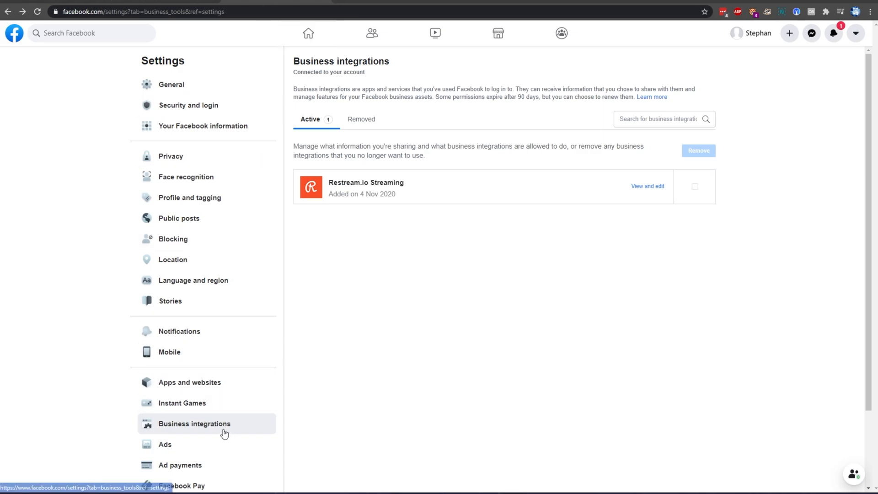
mouse_move(653, 164)
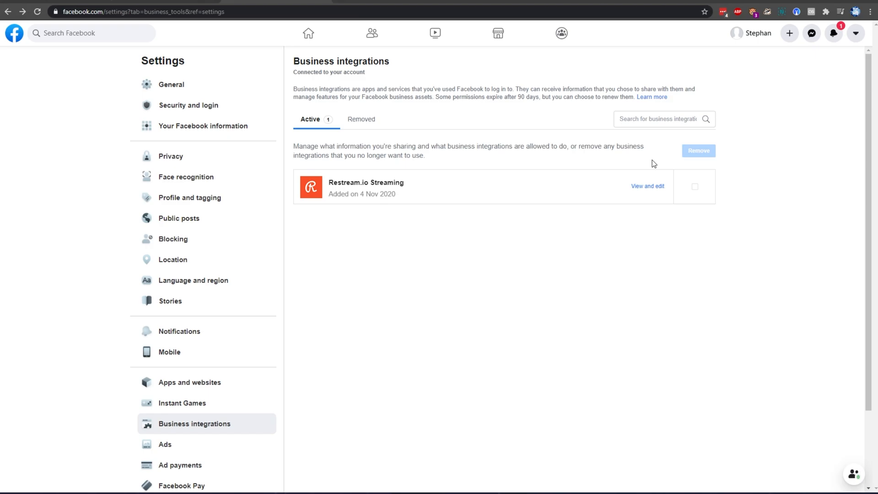
Recheck the Restream.io Streaming integration visibility in Facebook Business, which stays Only me.
click(648, 186)
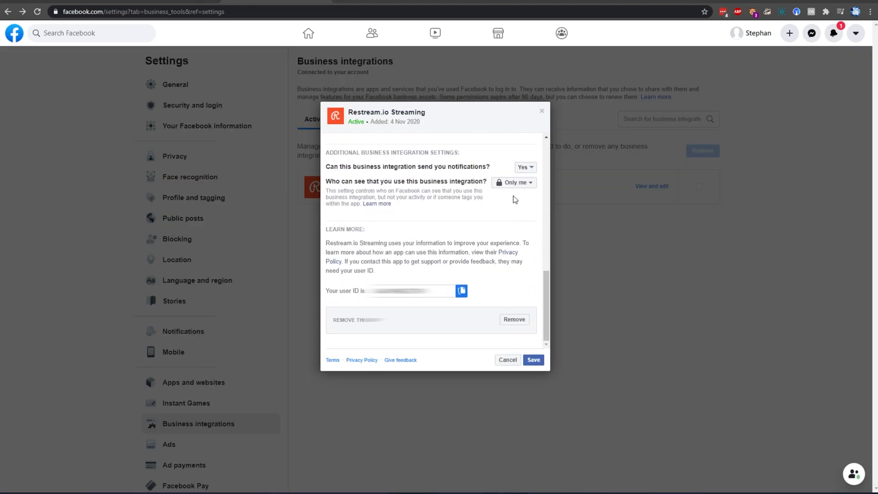
click(512, 182)
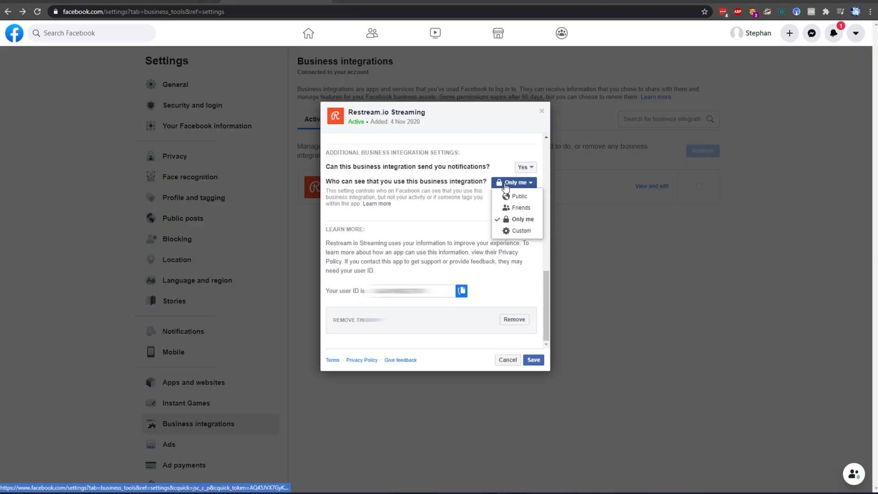
click(519, 197)
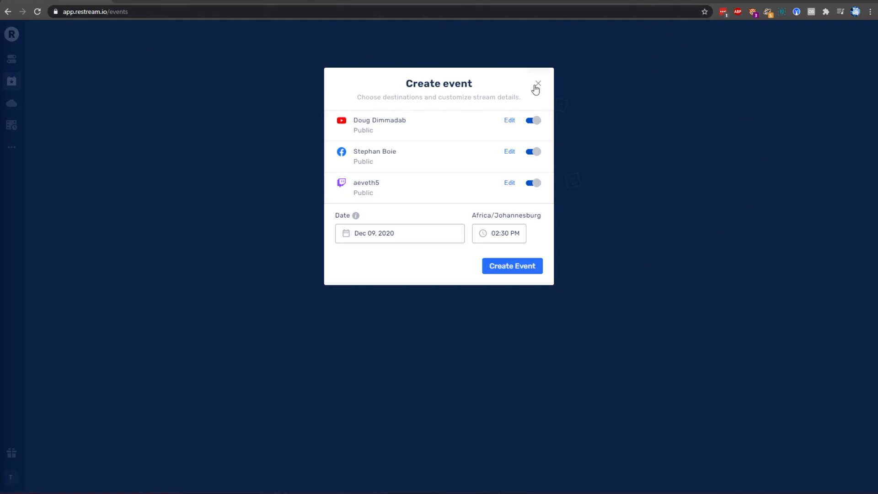
Close event creation, confirm the active Professional plan in Billing, and return to Destinations.
click(537, 84)
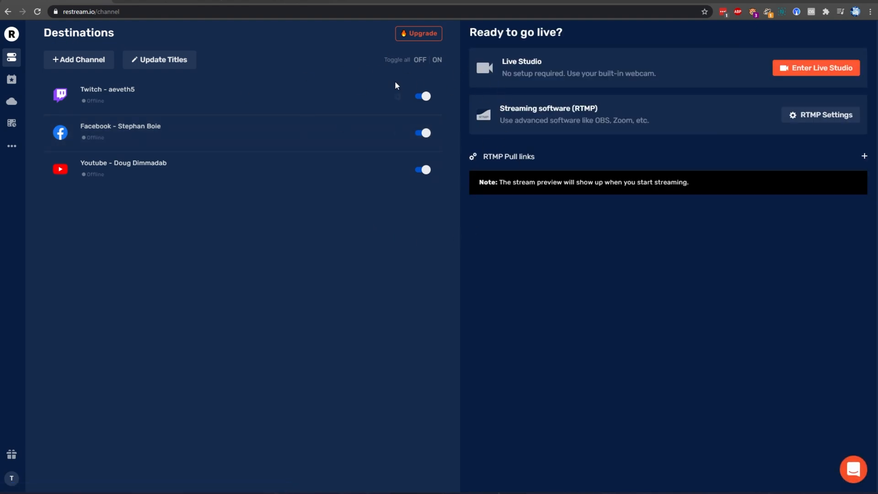
mouse_move(402, 209)
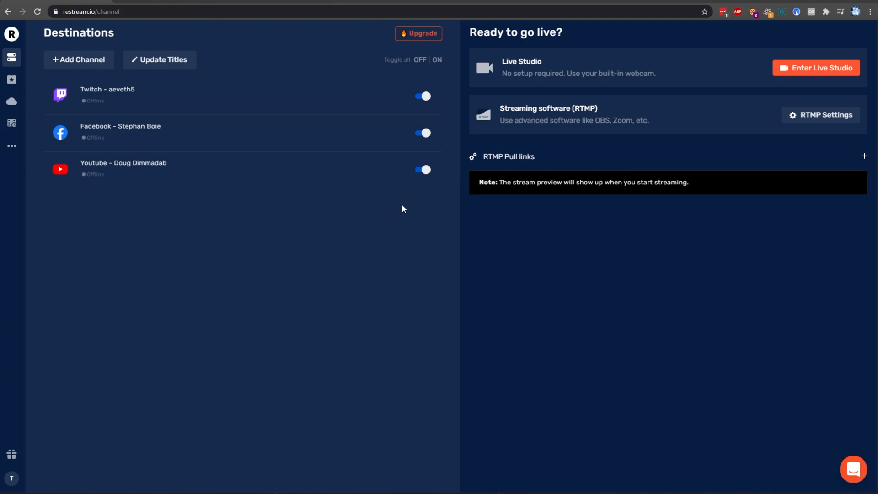
mouse_move(335, 217)
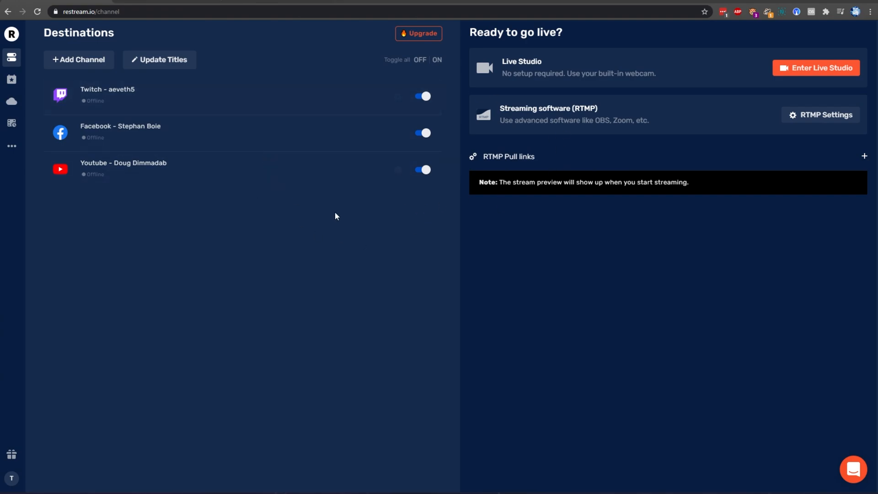
mouse_move(235, 95)
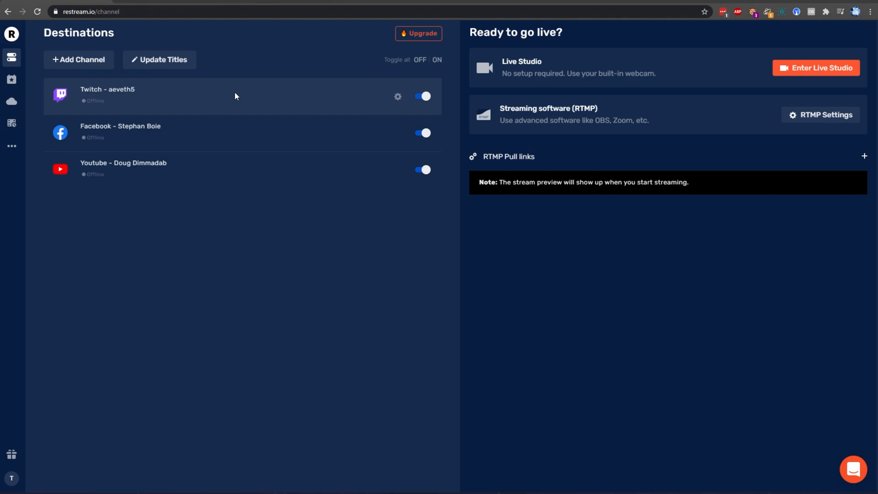
mouse_move(399, 175)
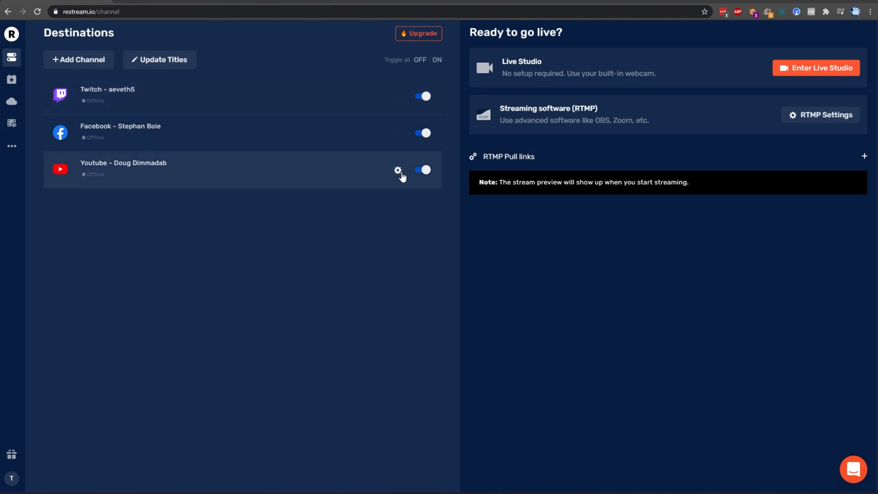
mouse_move(179, 142)
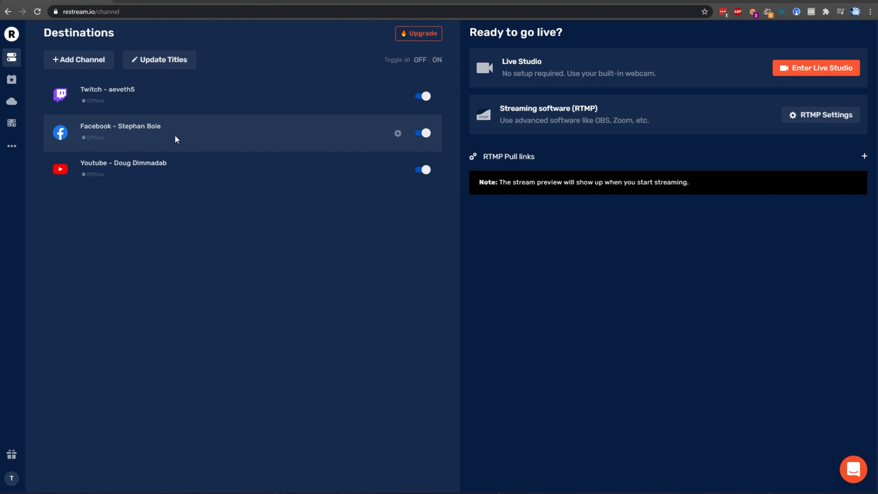
mouse_move(227, 250)
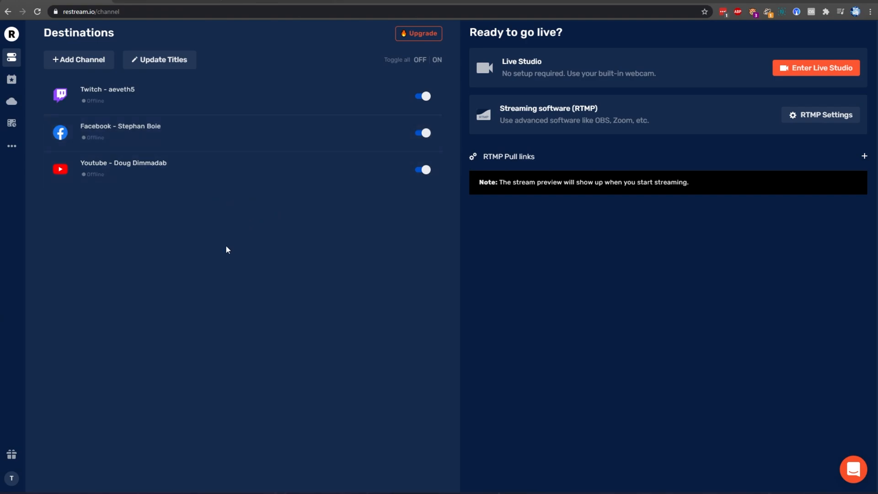
mouse_move(241, 280)
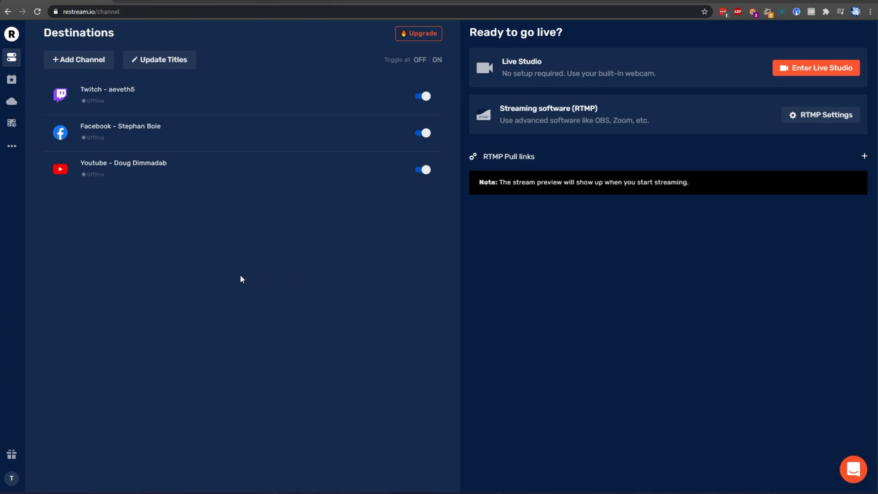
mouse_move(11, 455)
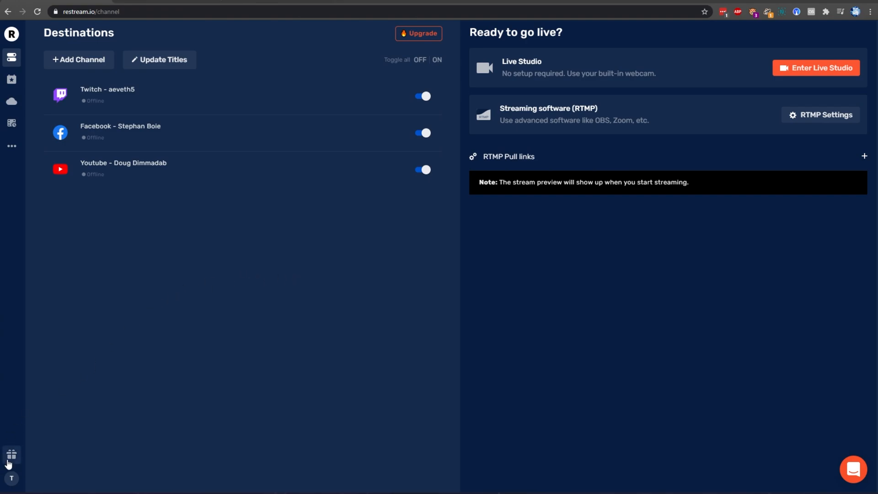
click(417, 33)
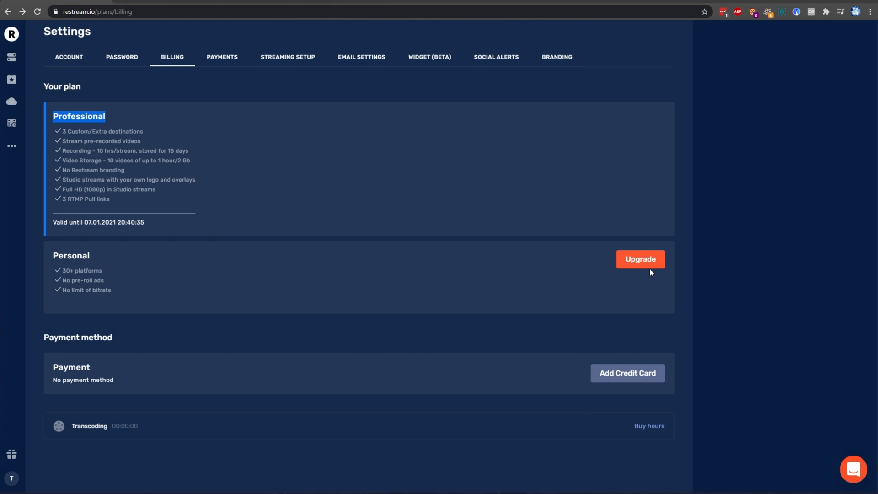
click(641, 259)
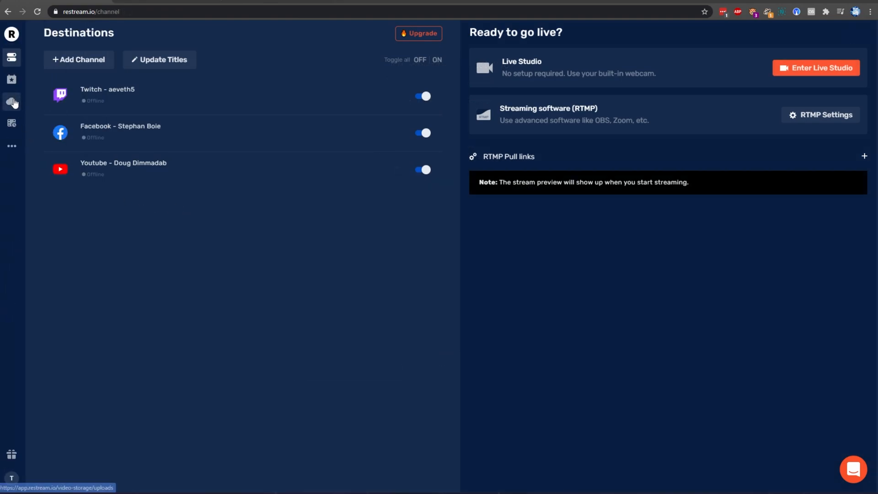
click(11, 102)
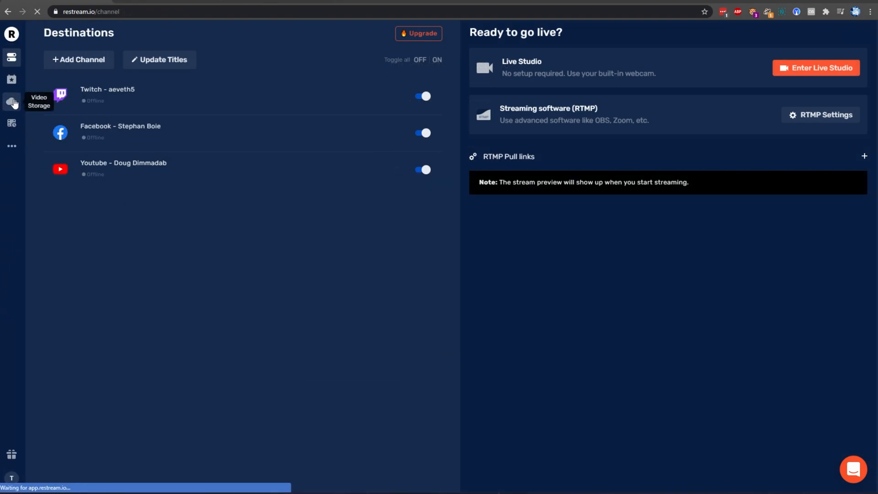
click(11, 103)
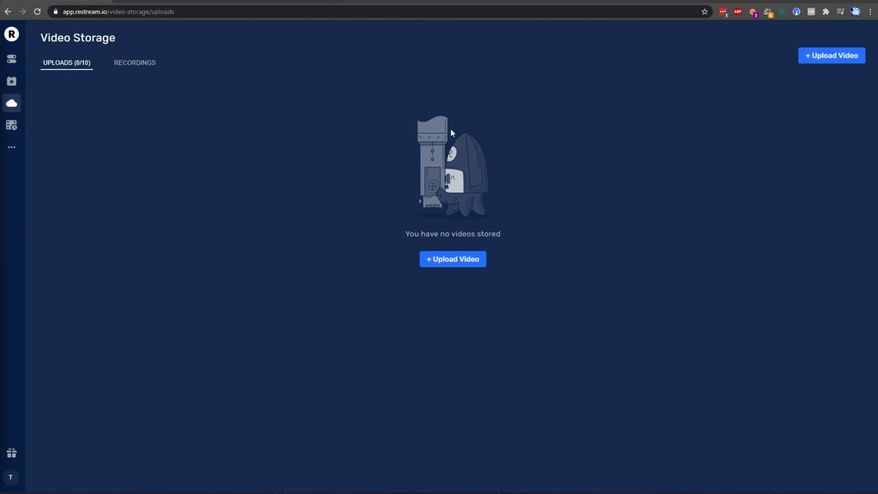
click(135, 63)
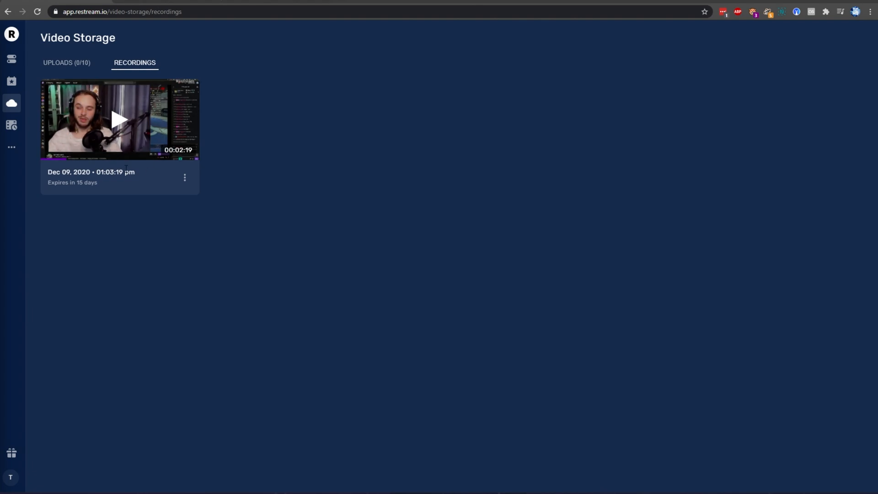
click(11, 57)
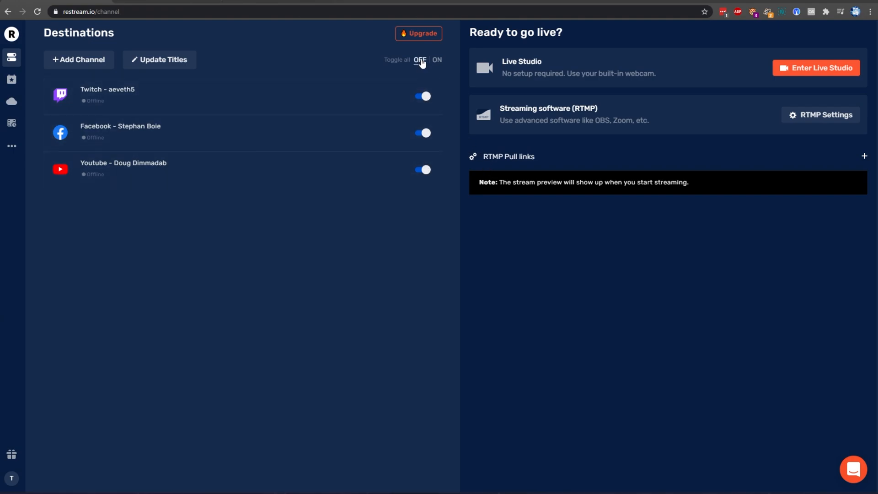
Toggle all three destinations off, enter Live Studio, and go live.
click(420, 60)
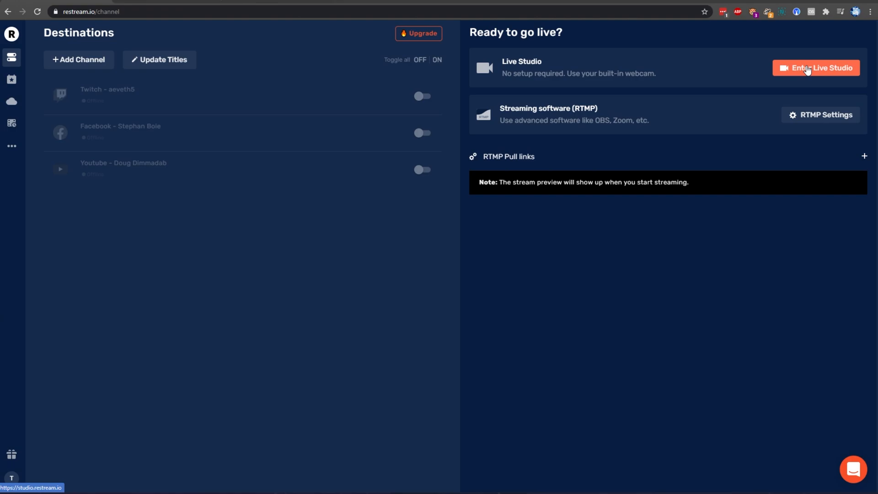
click(815, 67)
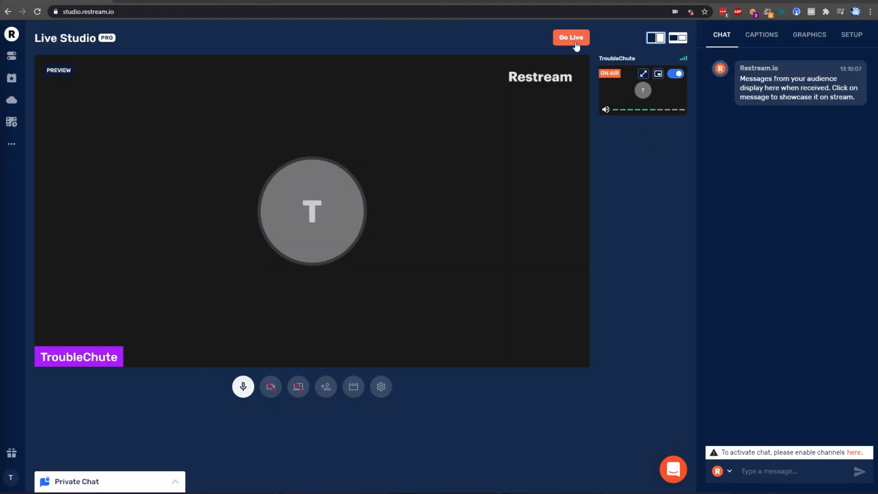
click(808, 35)
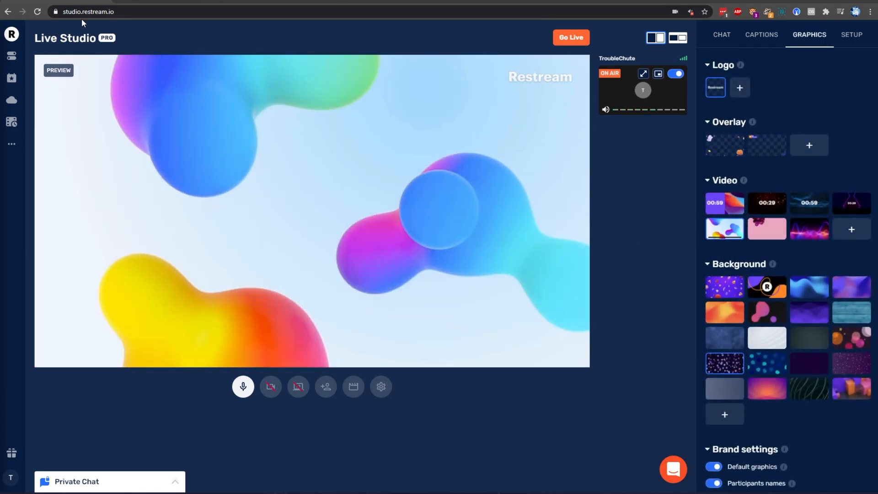
click(571, 37)
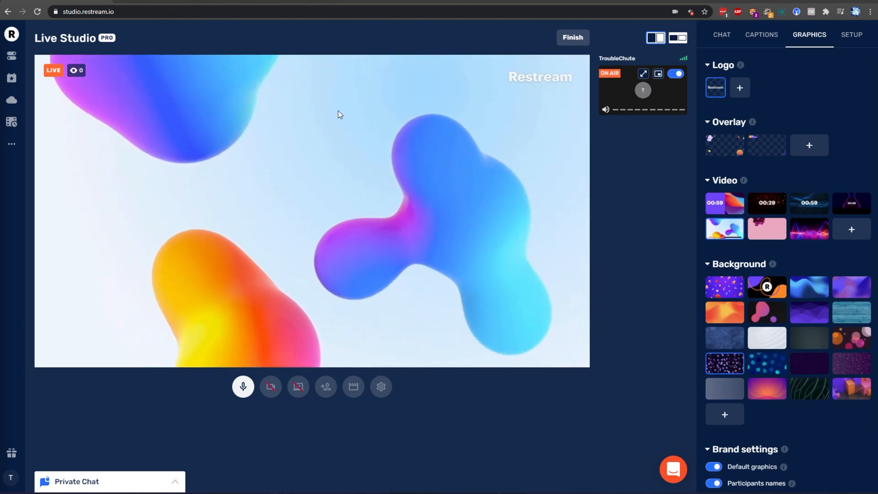
mouse_move(381, 386)
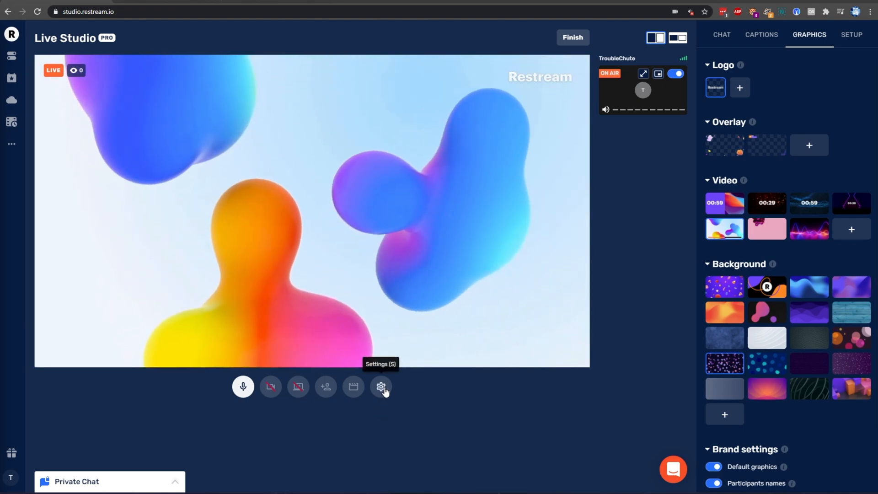
End the broadcast, raise stream quality to Full HD 1080p at 30 fps, and go live again.
click(381, 386)
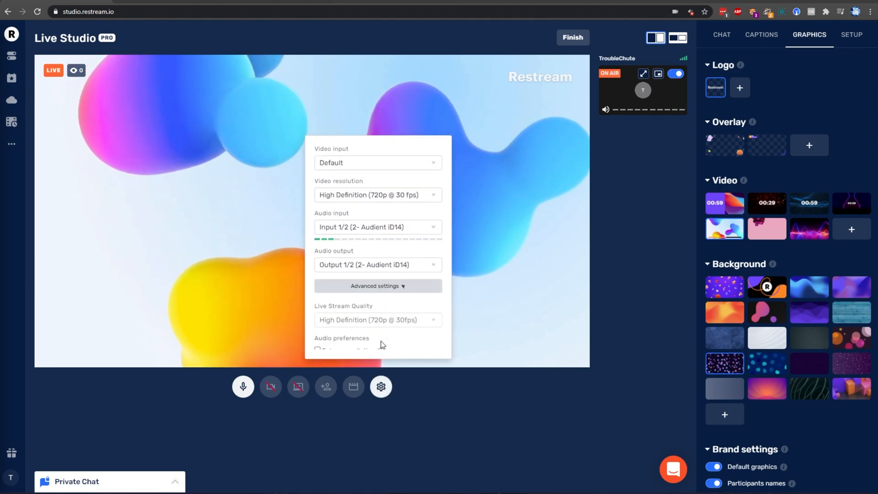
click(377, 285)
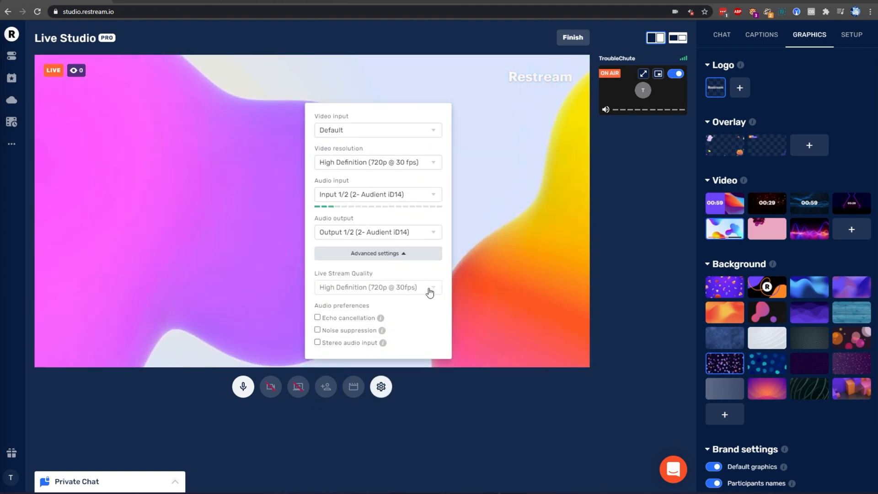
click(572, 37)
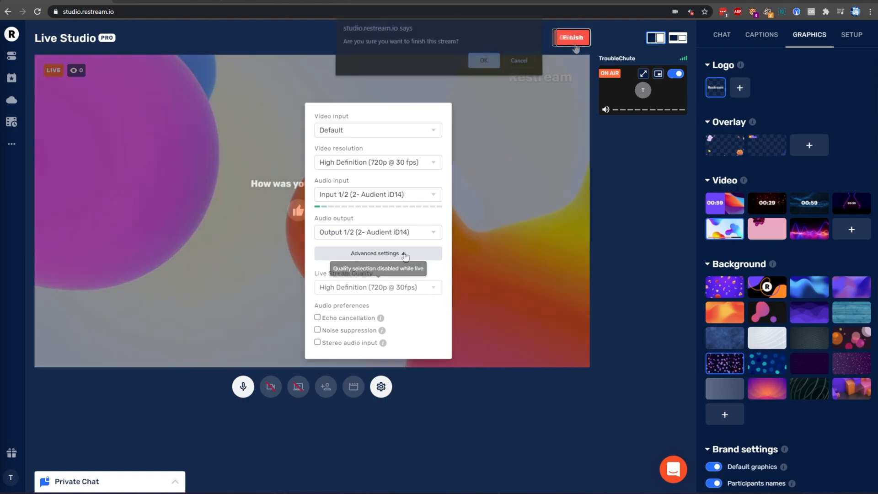
click(378, 287)
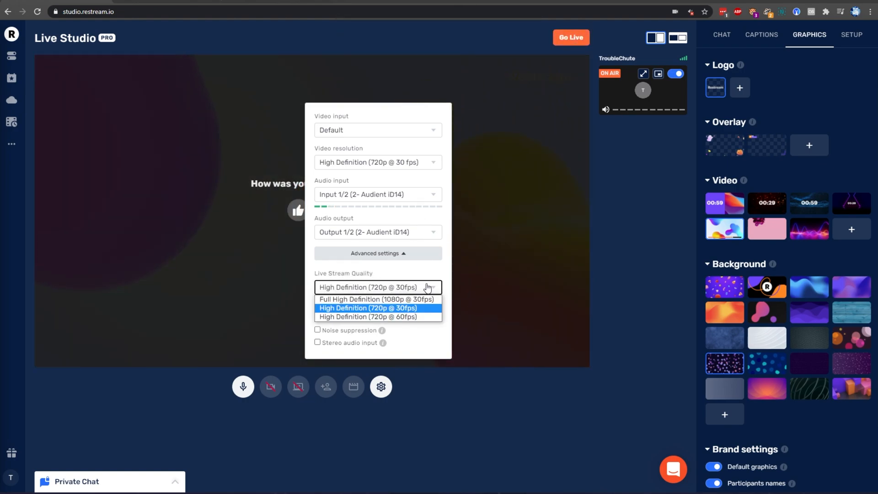
click(376, 299)
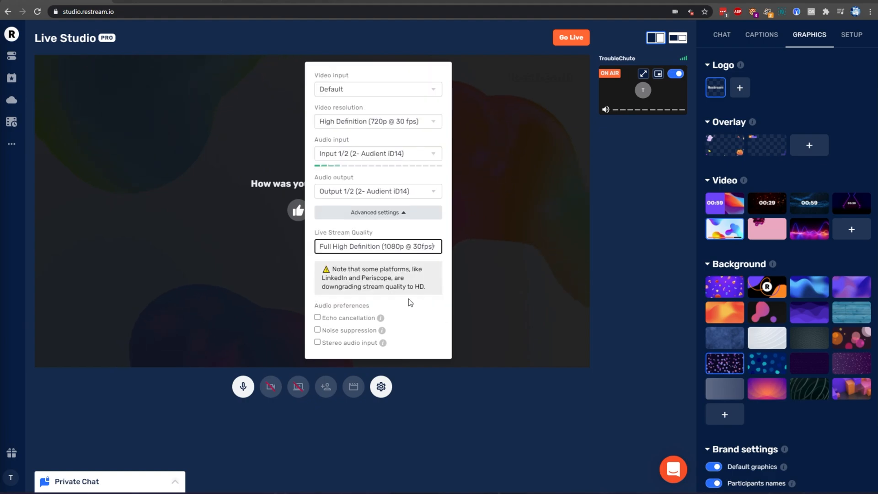
click(571, 37)
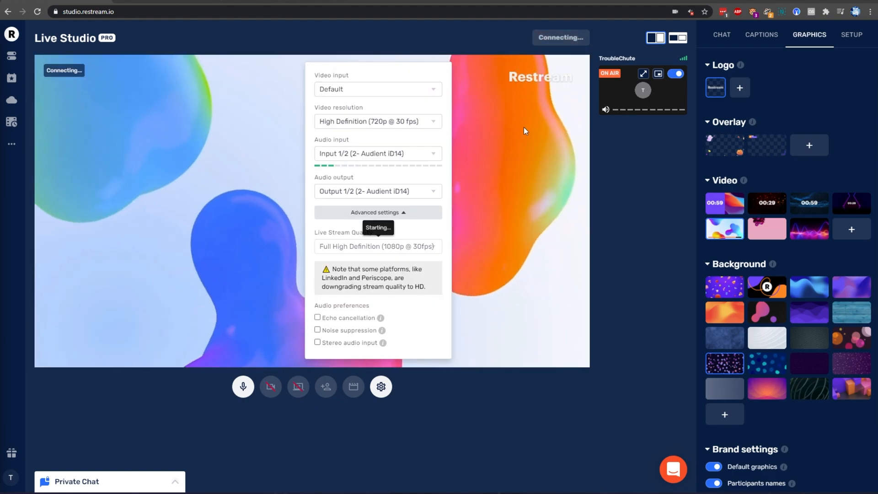
Play the colourful blob video clip on the live stream.
click(560, 38)
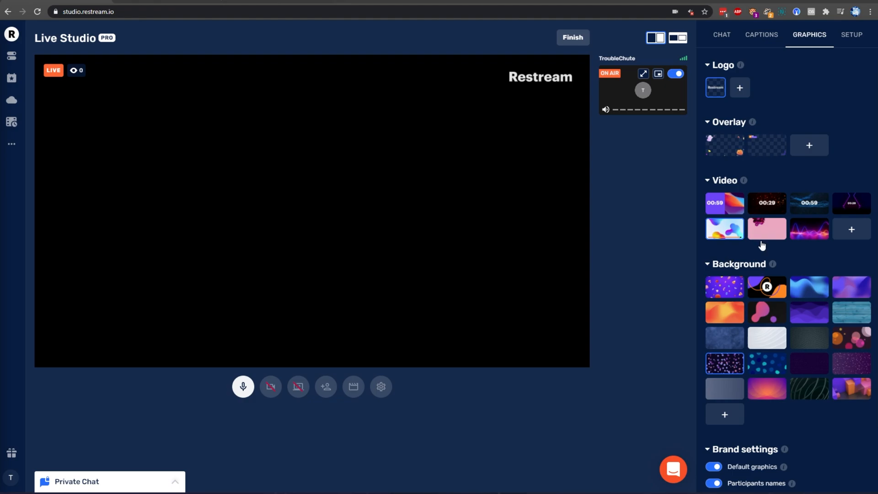
click(724, 229)
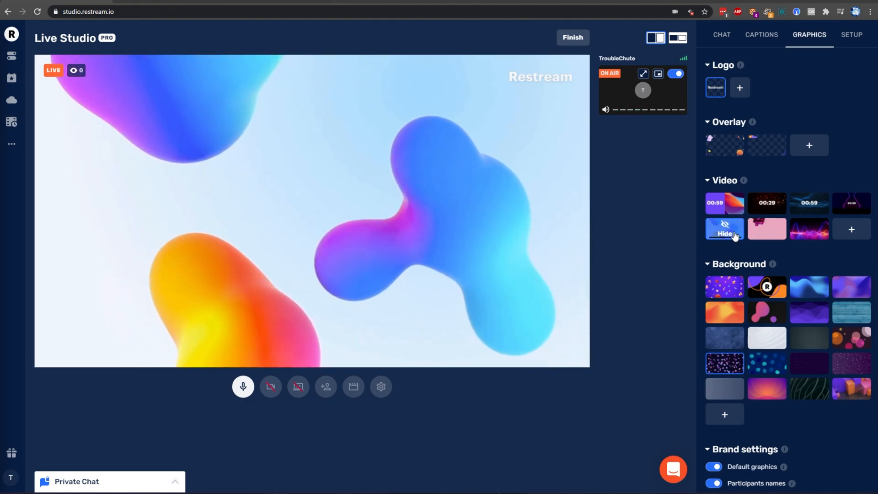
click(725, 229)
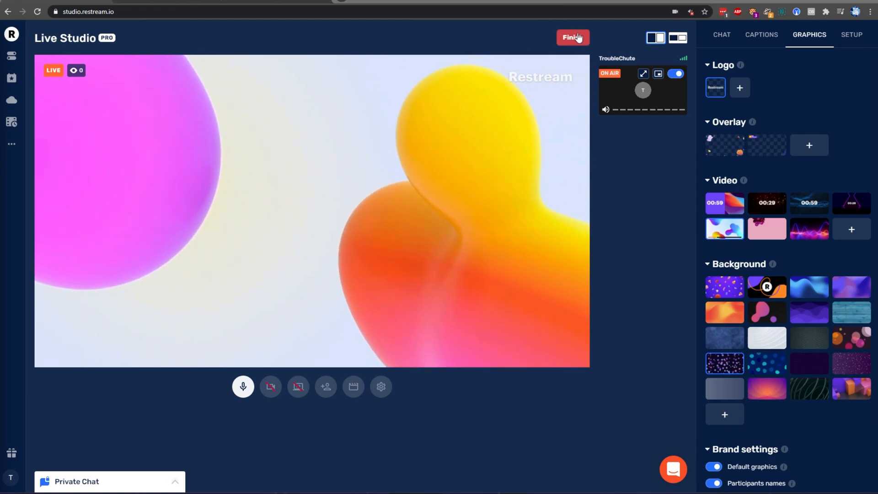
Finish the 1080p test stream in Live Studio and head to Video Storage.
click(570, 37)
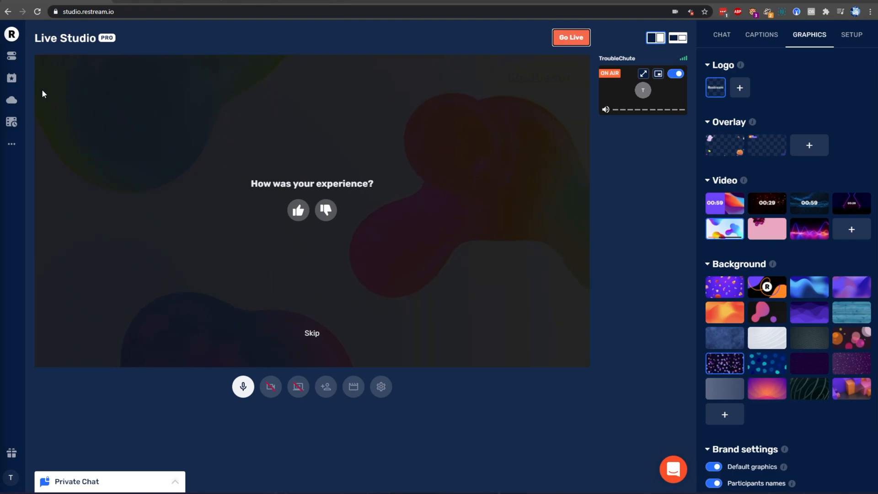
click(11, 100)
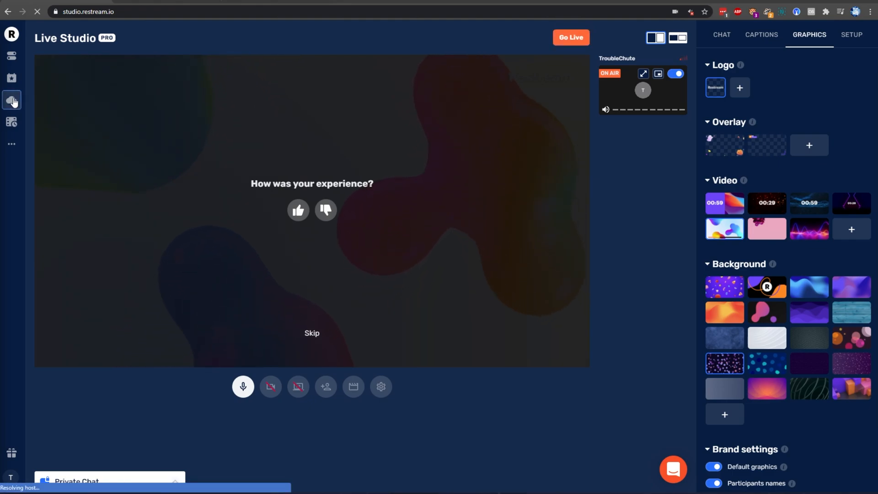
Play back the 00:00:38 recording from Recordings, then delete it permanently.
click(11, 101)
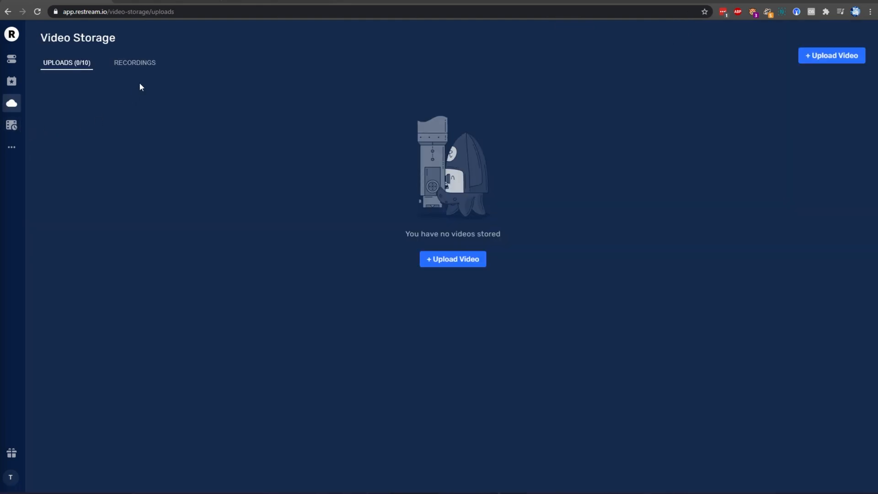
click(134, 62)
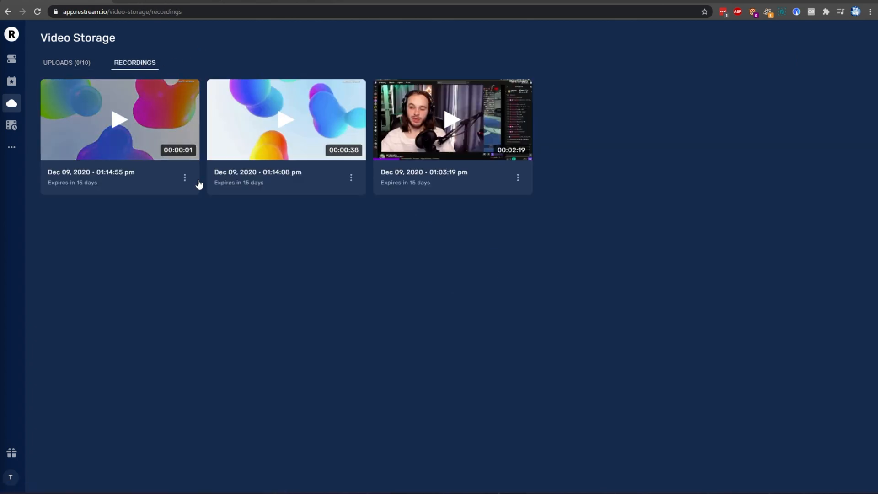
mouse_move(319, 139)
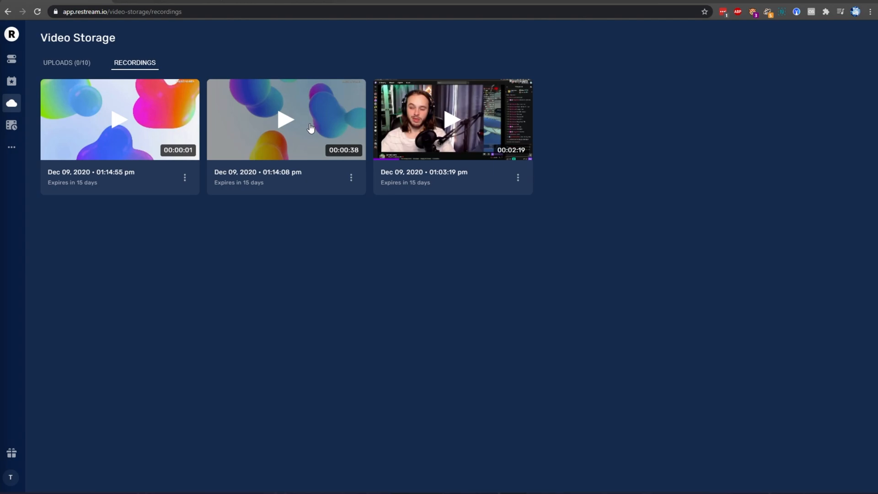
click(285, 119)
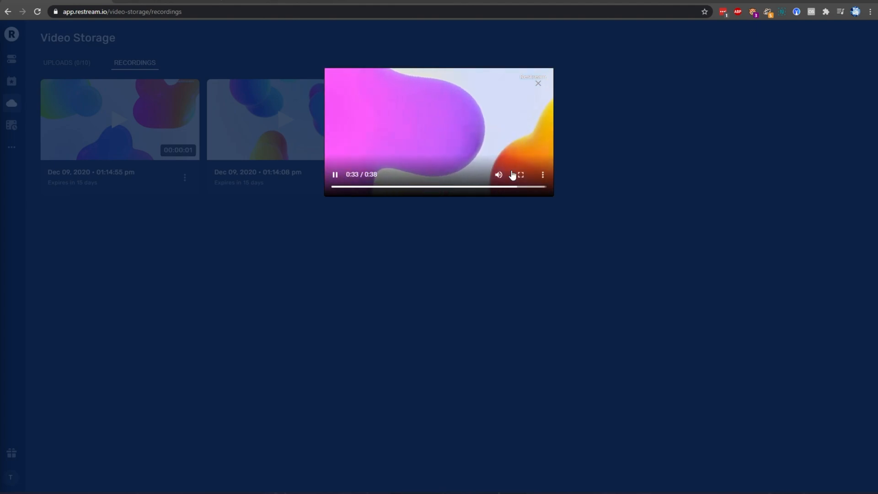
click(352, 177)
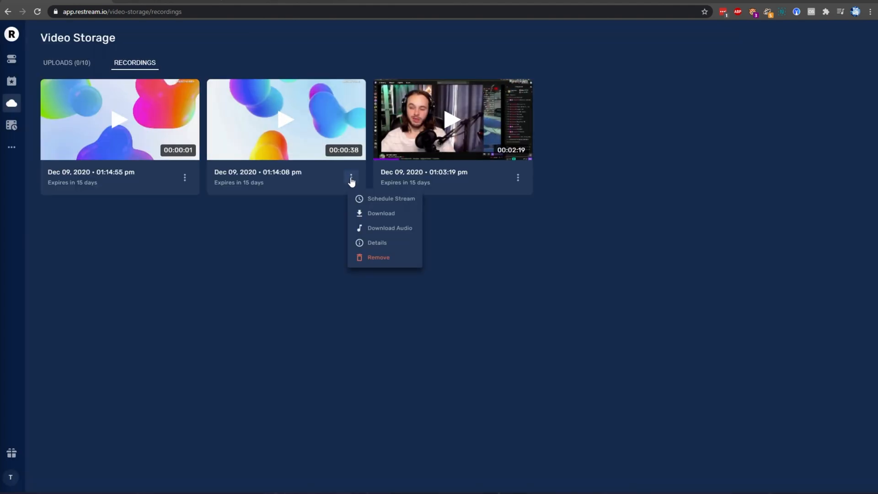
mouse_move(378, 228)
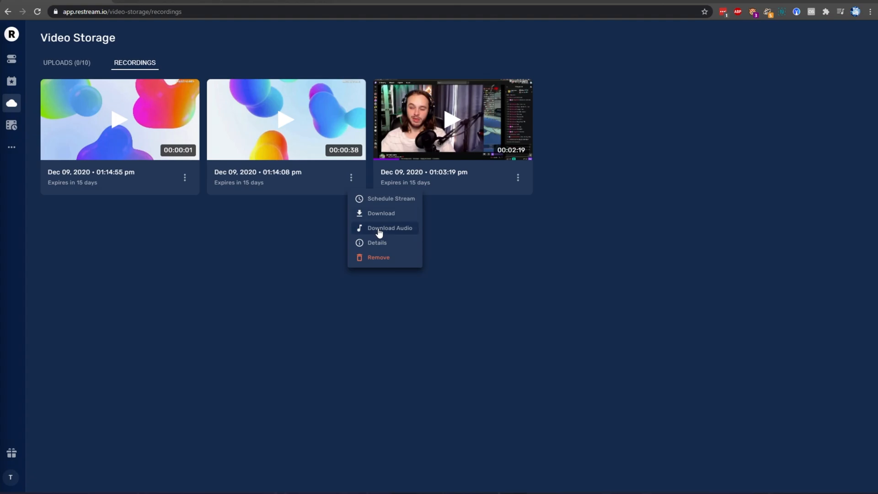
mouse_move(378, 260)
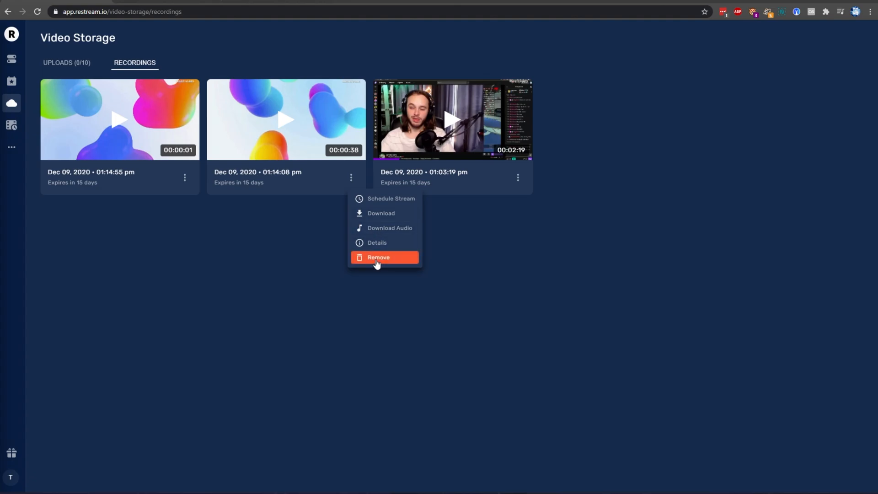
click(378, 257)
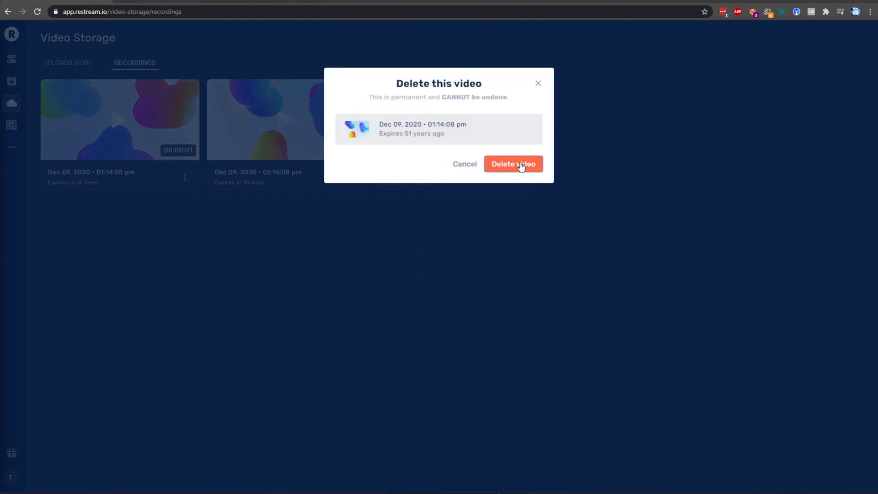
click(512, 164)
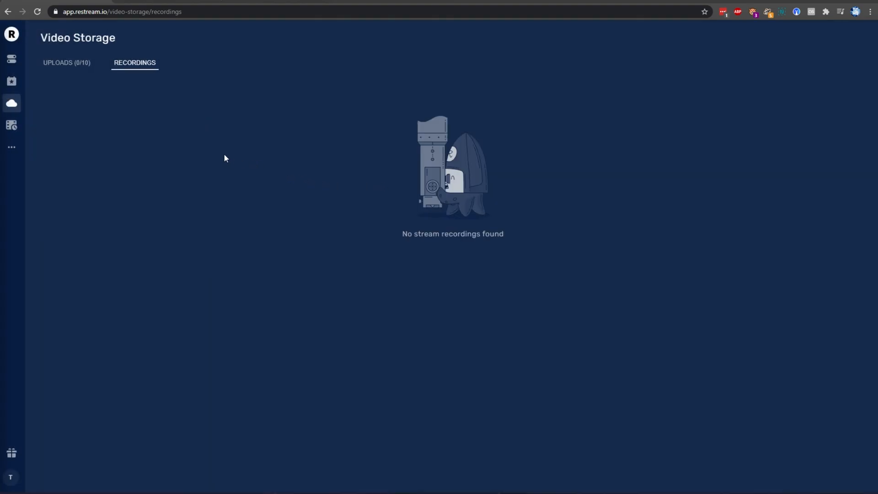
Re-enable all three destinations (Twitch, Facebook, YouTube) with Toggle all from the Destinations dashboard.
click(11, 34)
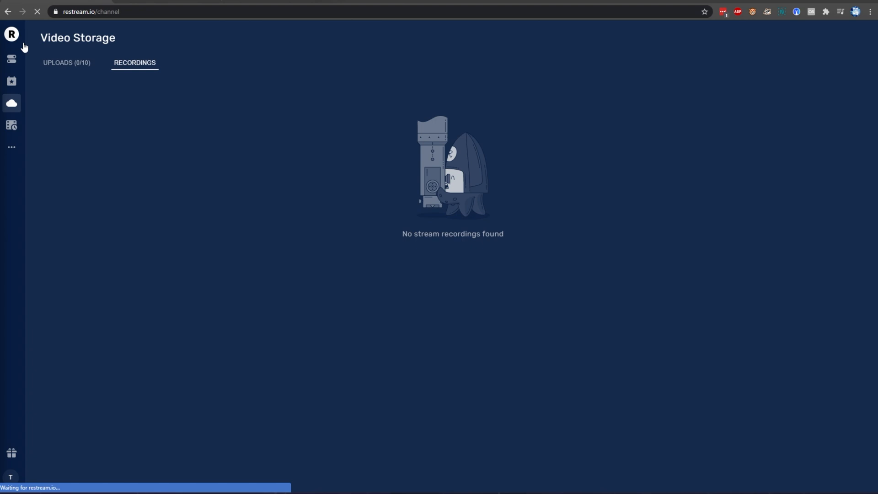
click(10, 58)
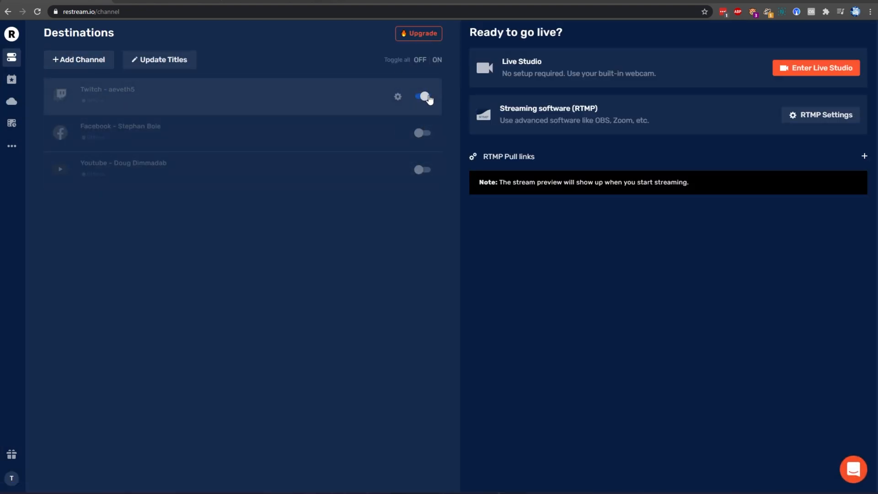
click(422, 95)
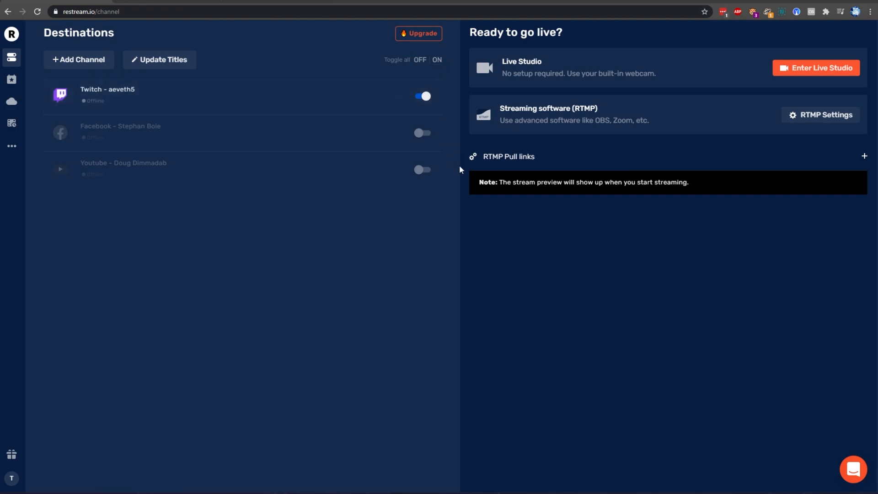
click(437, 60)
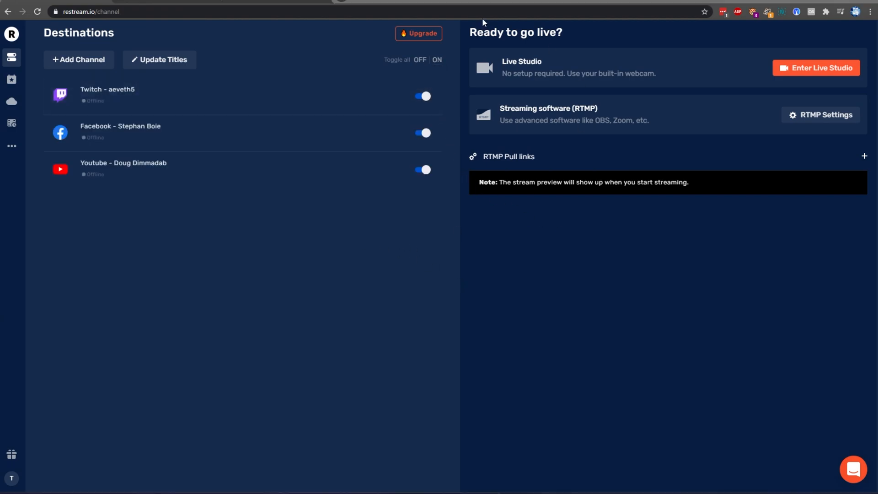
mouse_move(245, 157)
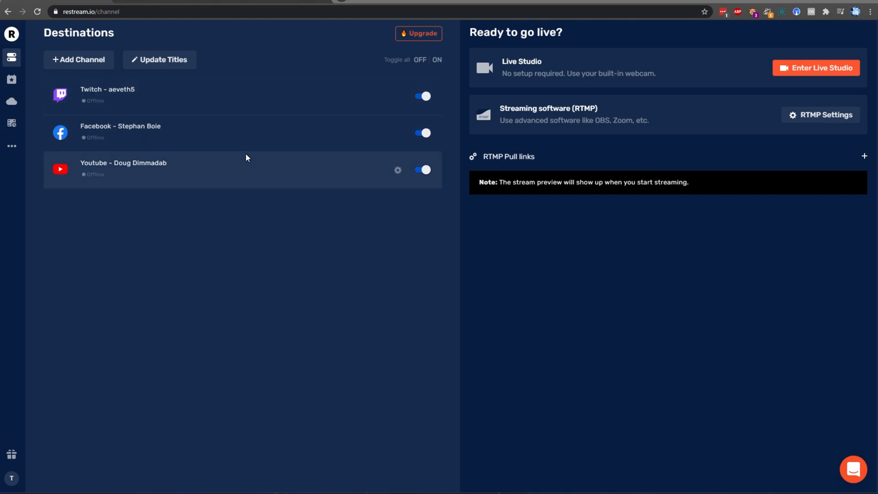
mouse_move(377, 167)
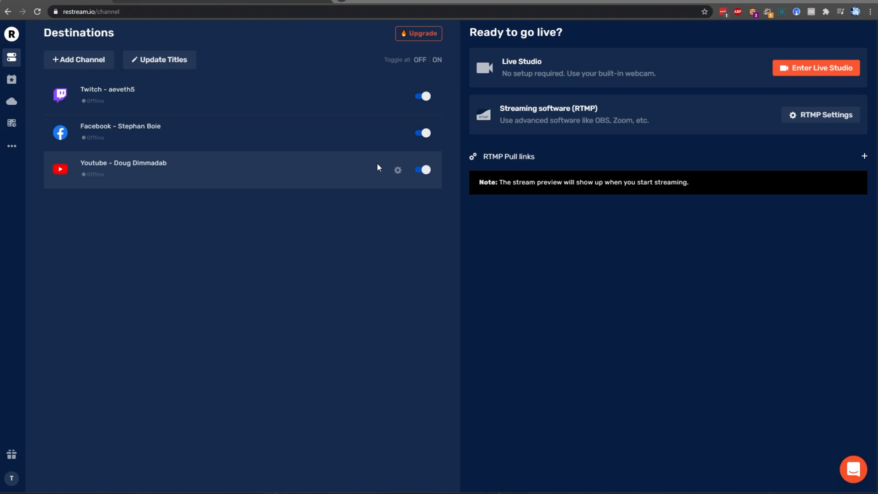
mouse_move(164, 132)
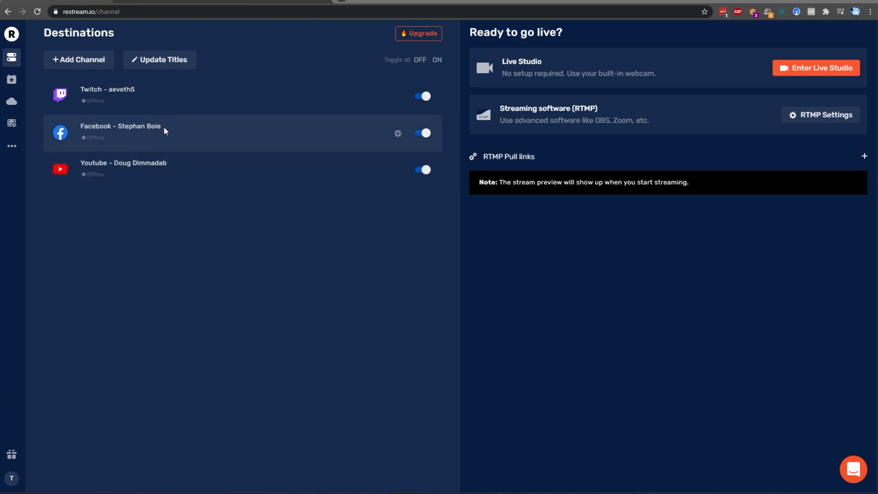
mouse_move(189, 157)
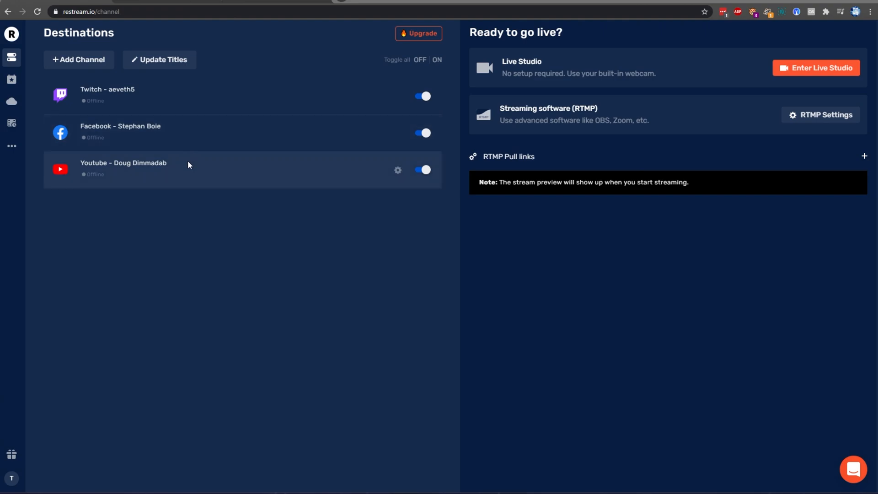
mouse_move(822, 4)
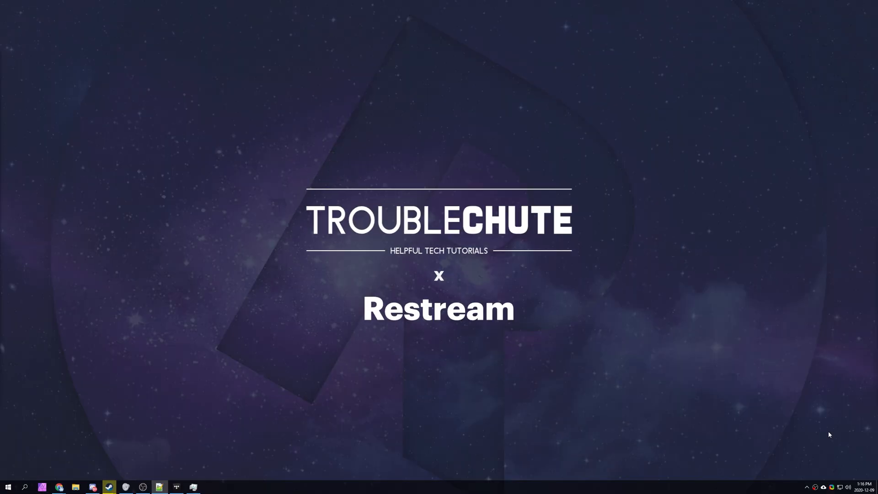
mouse_move(654, 417)
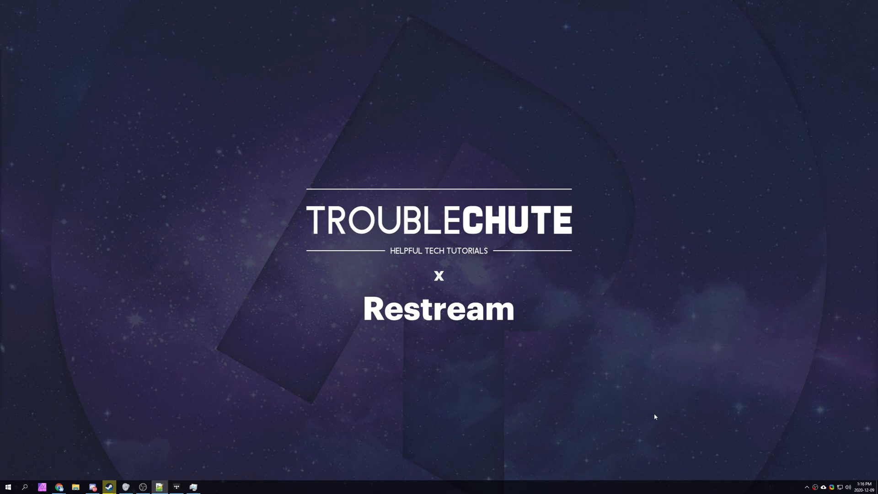
mouse_move(674, 415)
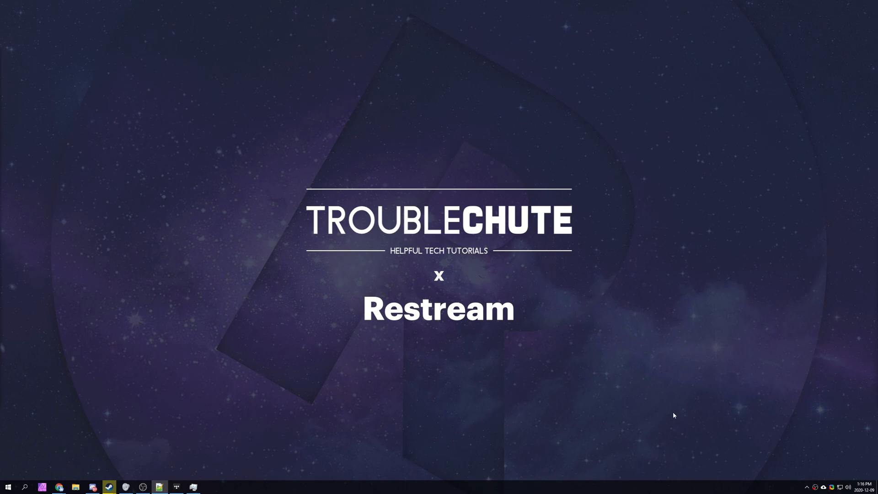